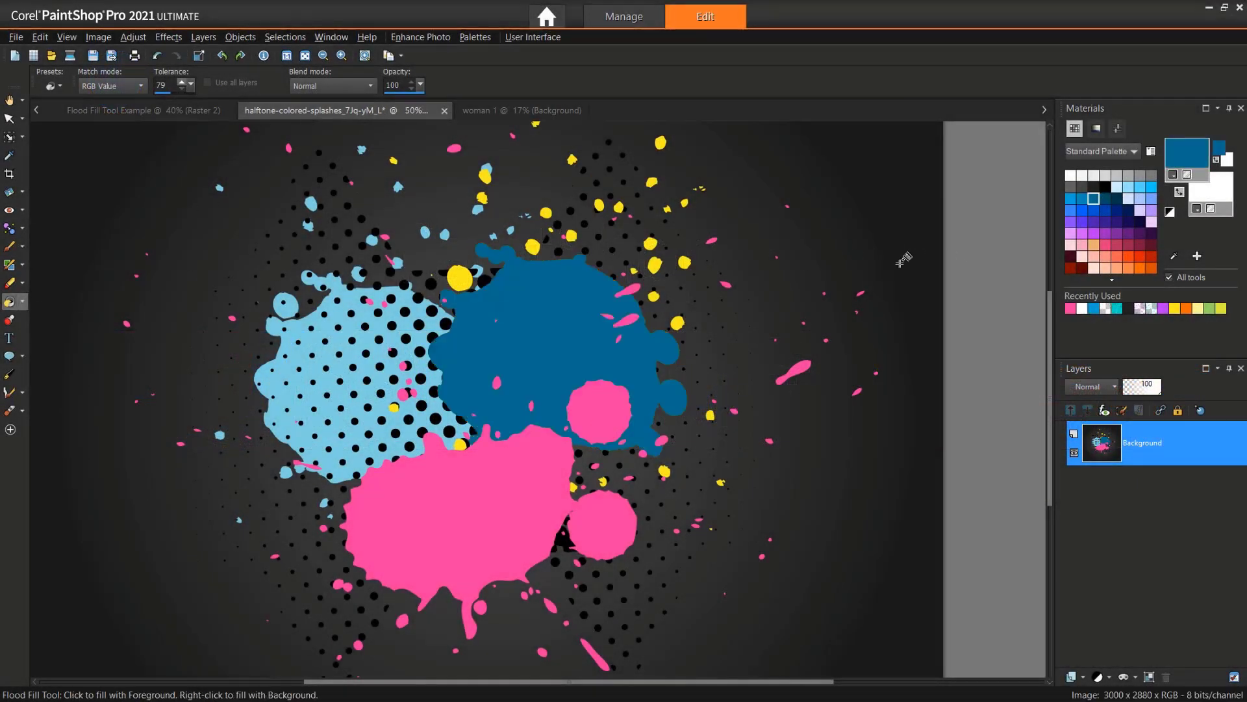
Step: Flood fill the light blue splash lavender and the pink splash white, then fill the dark blue splash with a purple pattern
left_click(444, 523)
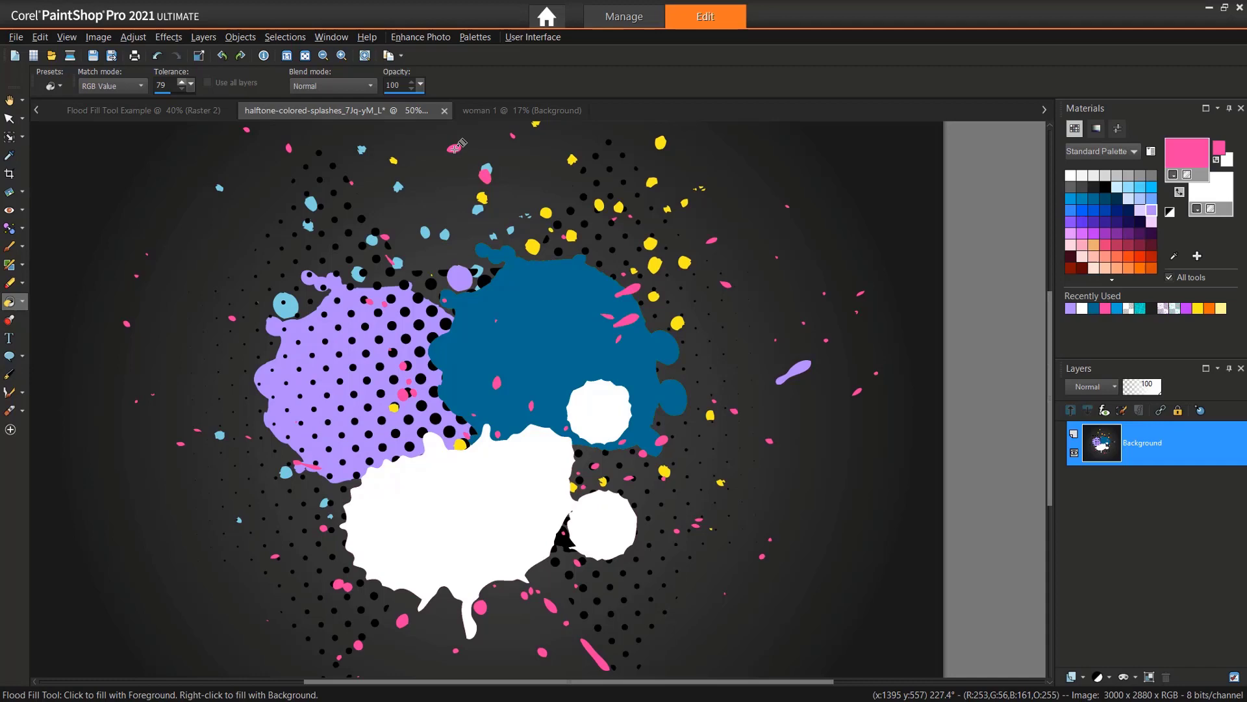
left_click(1117, 128)
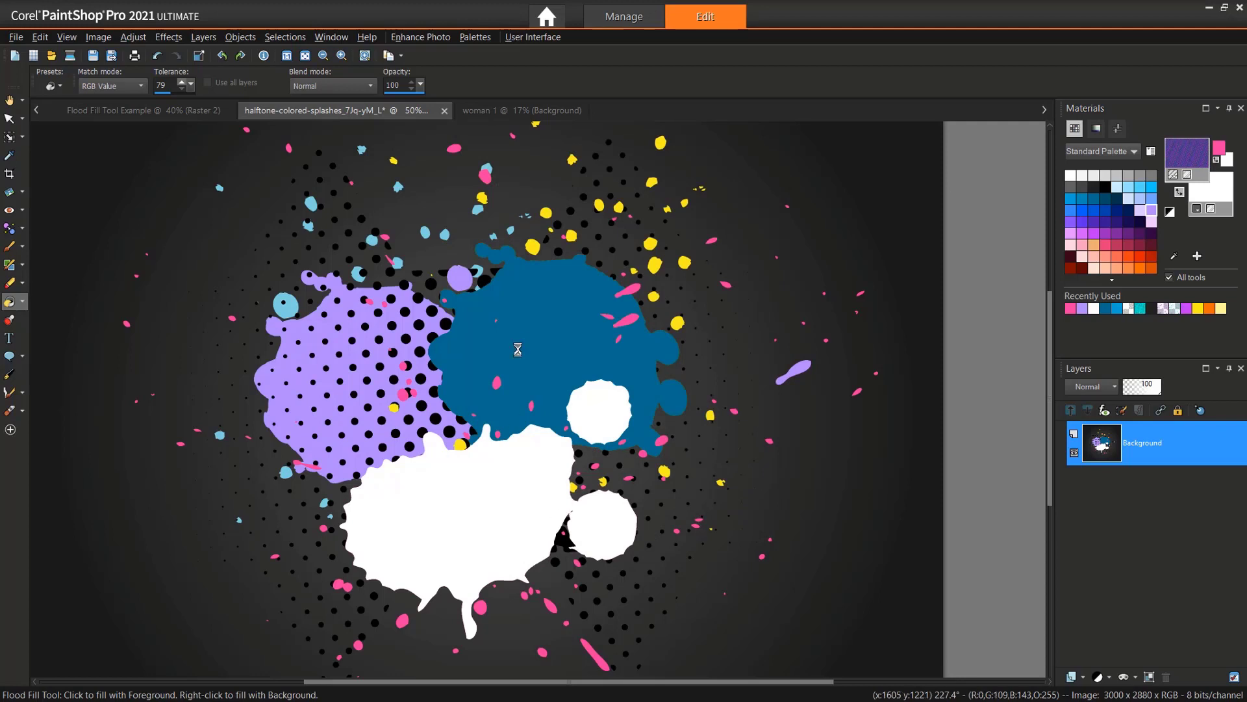
left_click(518, 350)
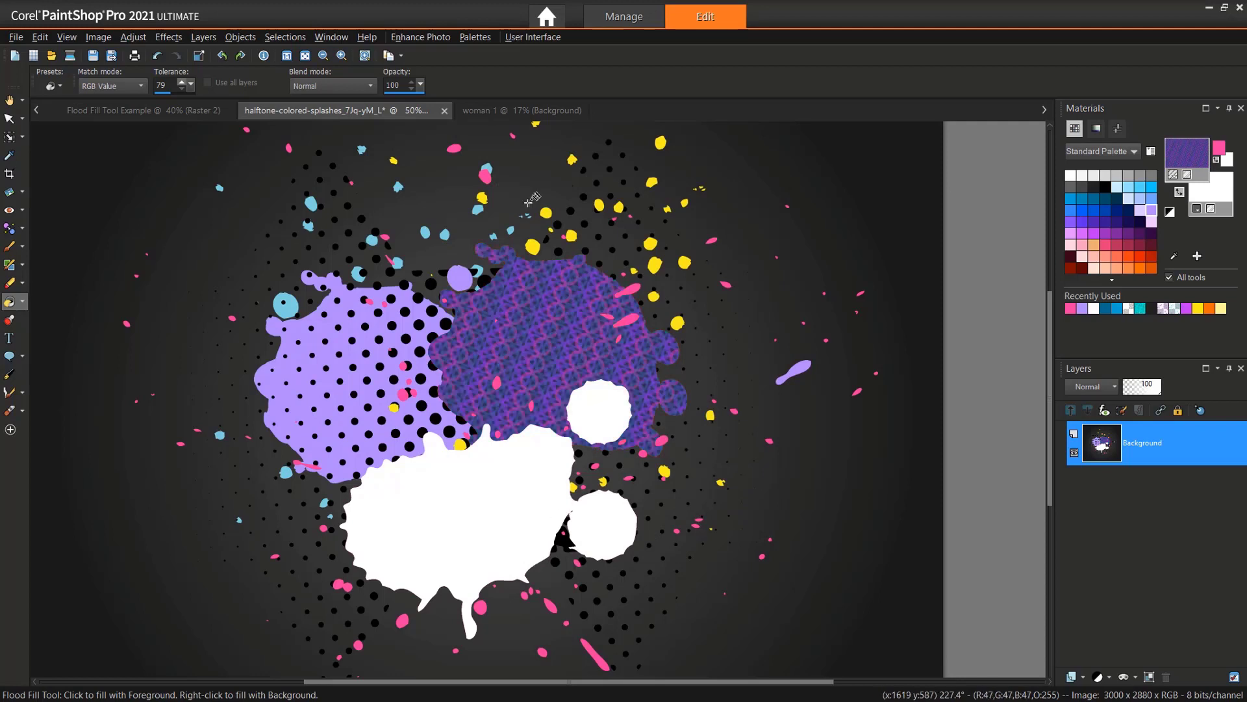
left_click(521, 110)
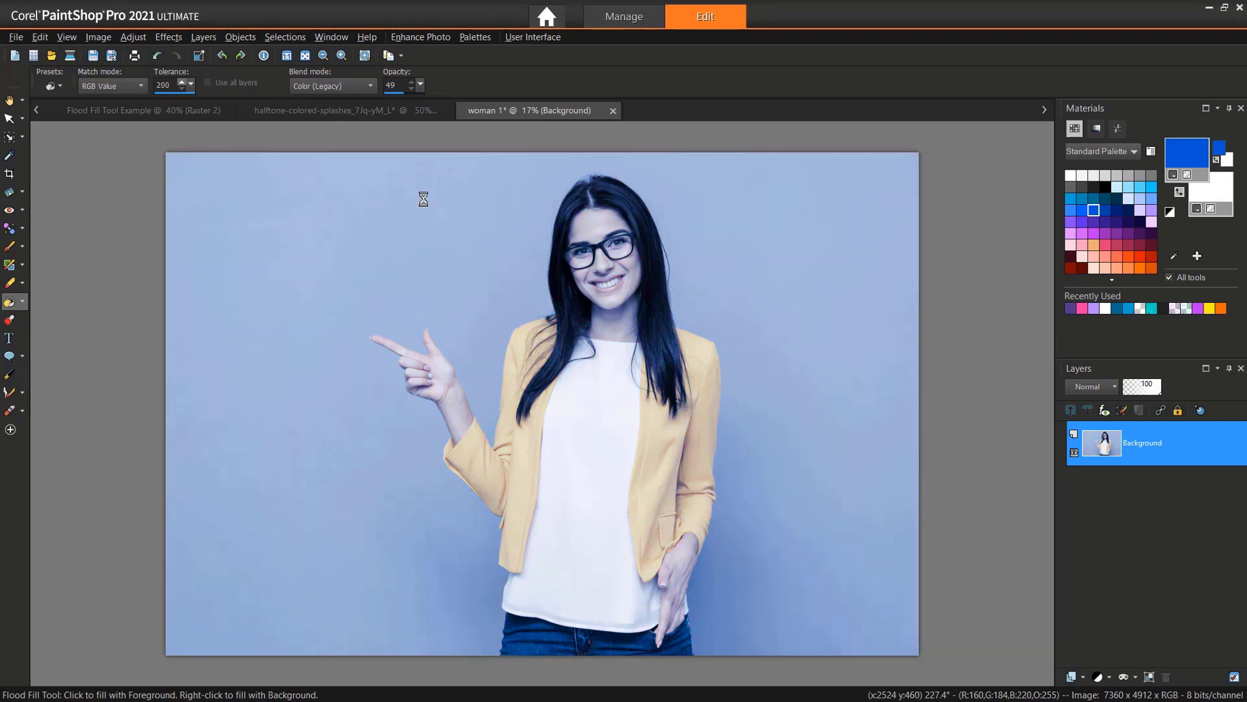
Step: Flood fill the woman portrait blue in Color (Legacy) mode and close the portrait and splash tabs
left_click(423, 199)
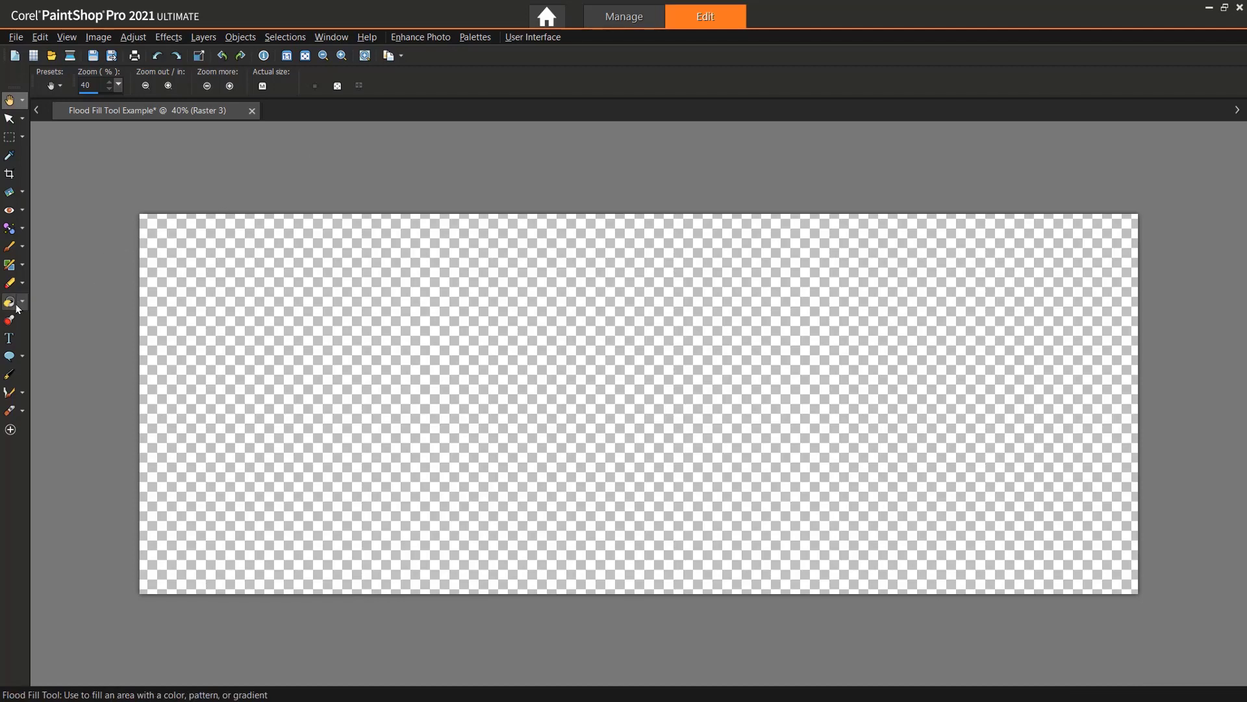
Step: Pick the Flood Fill tool, show the Materials palette, and choose a dark navy swatch
left_click(10, 303)
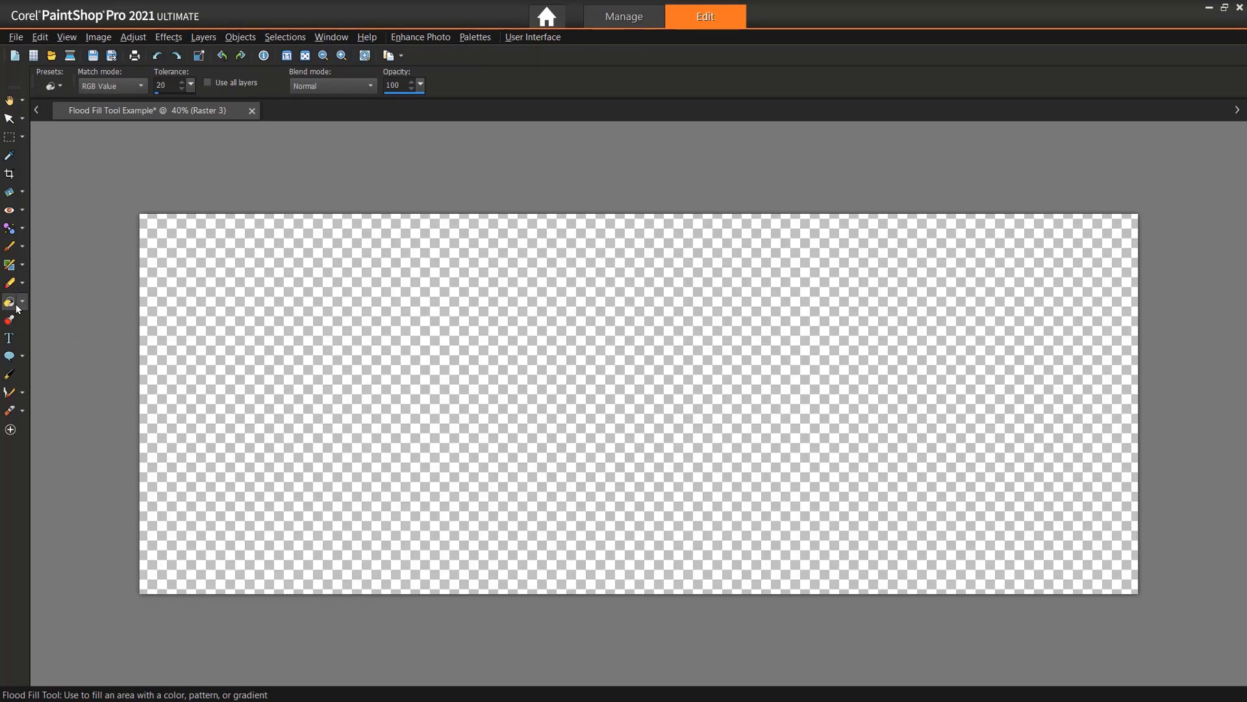
left_click(475, 37)
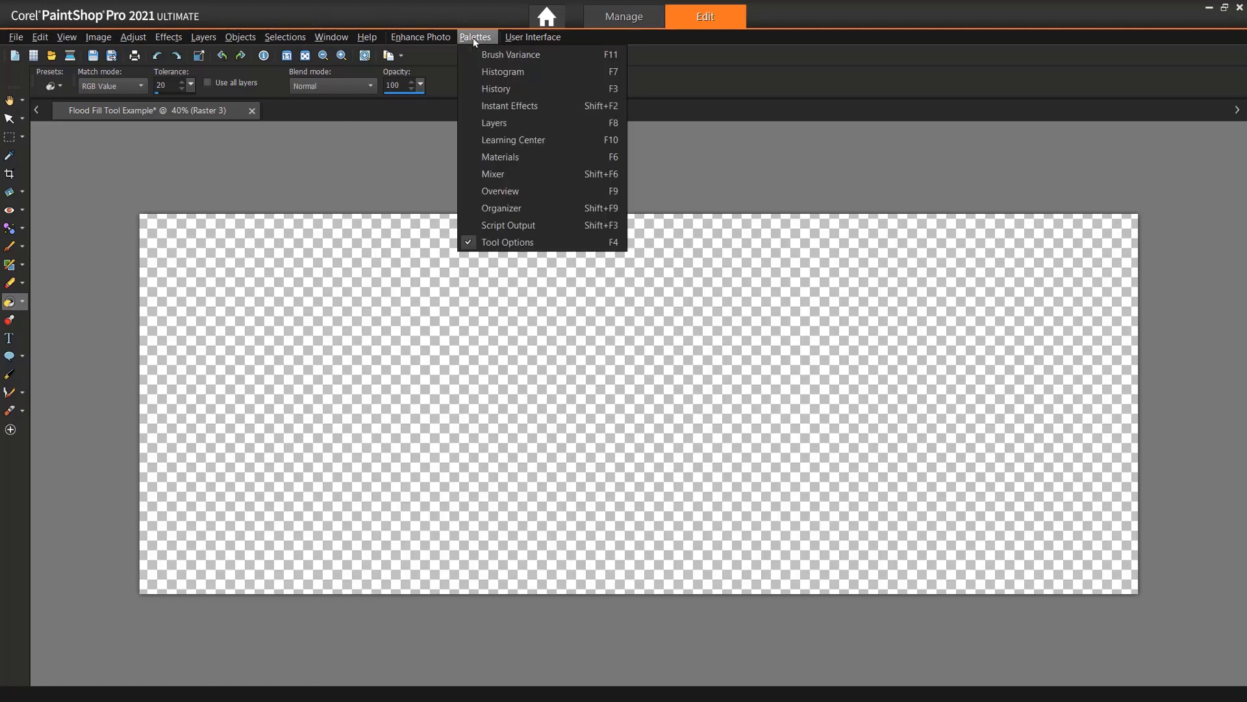
left_click(500, 156)
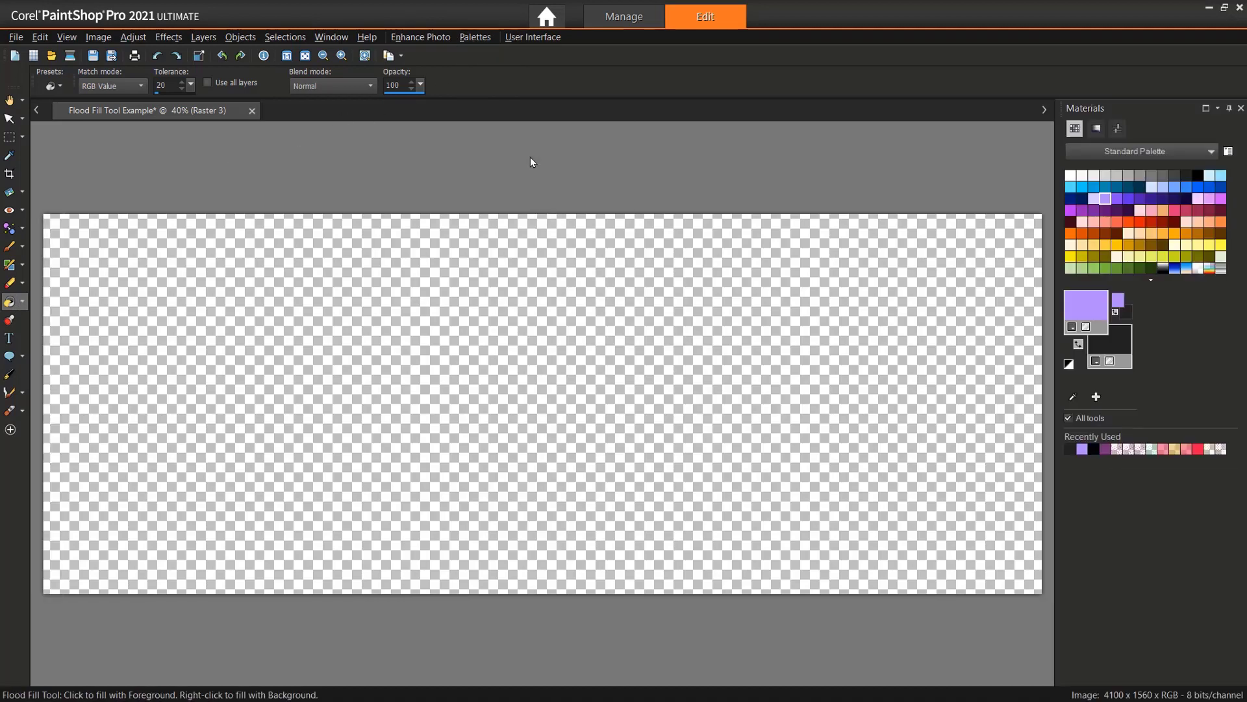
mouse_move(530, 155)
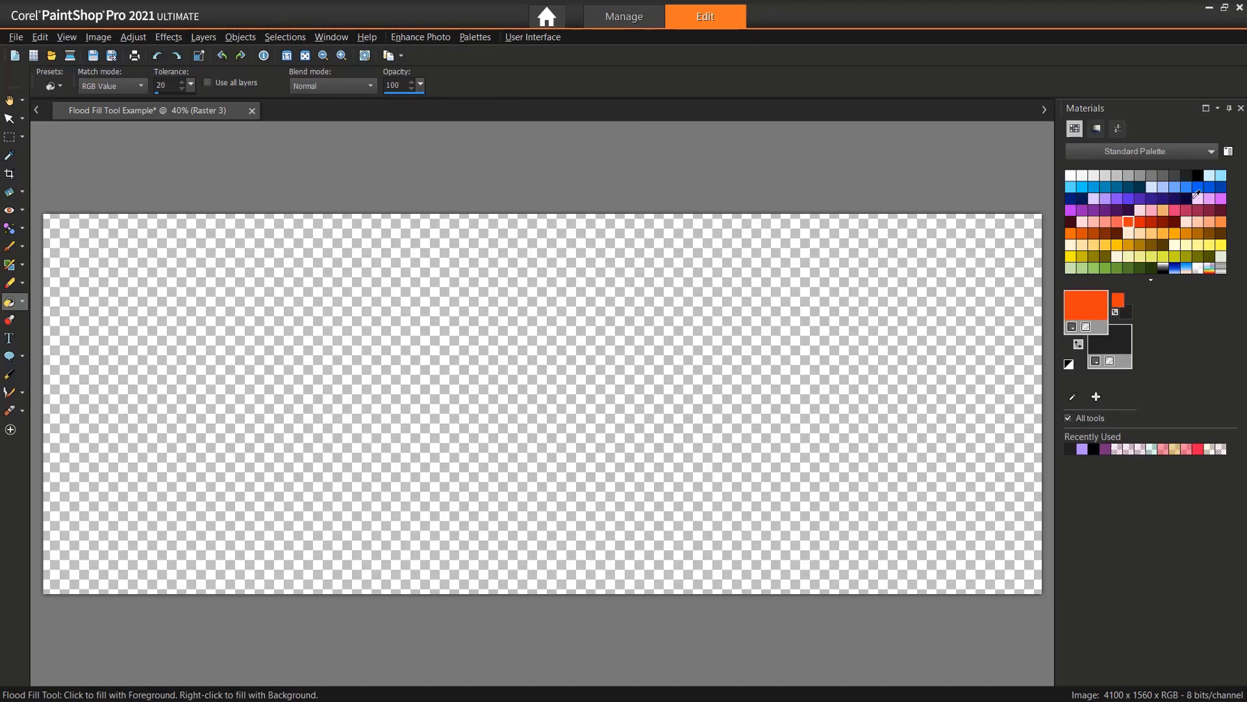
left_click(1187, 198)
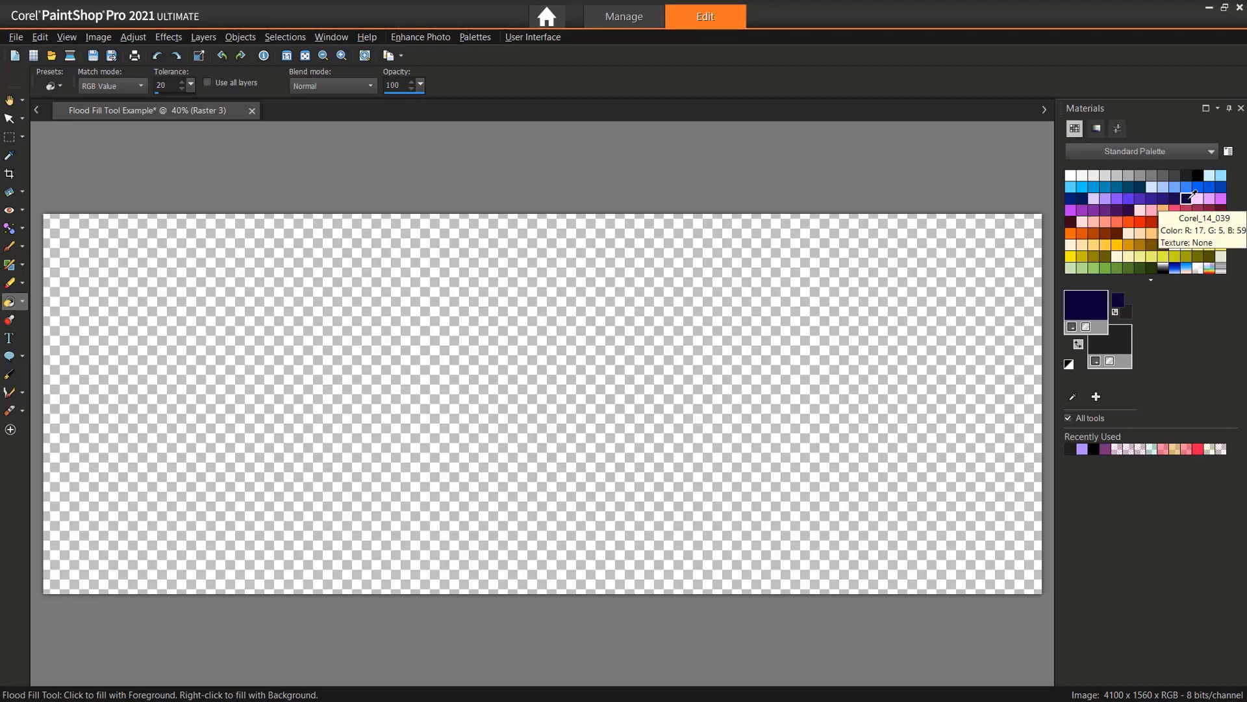
mouse_move(1163, 151)
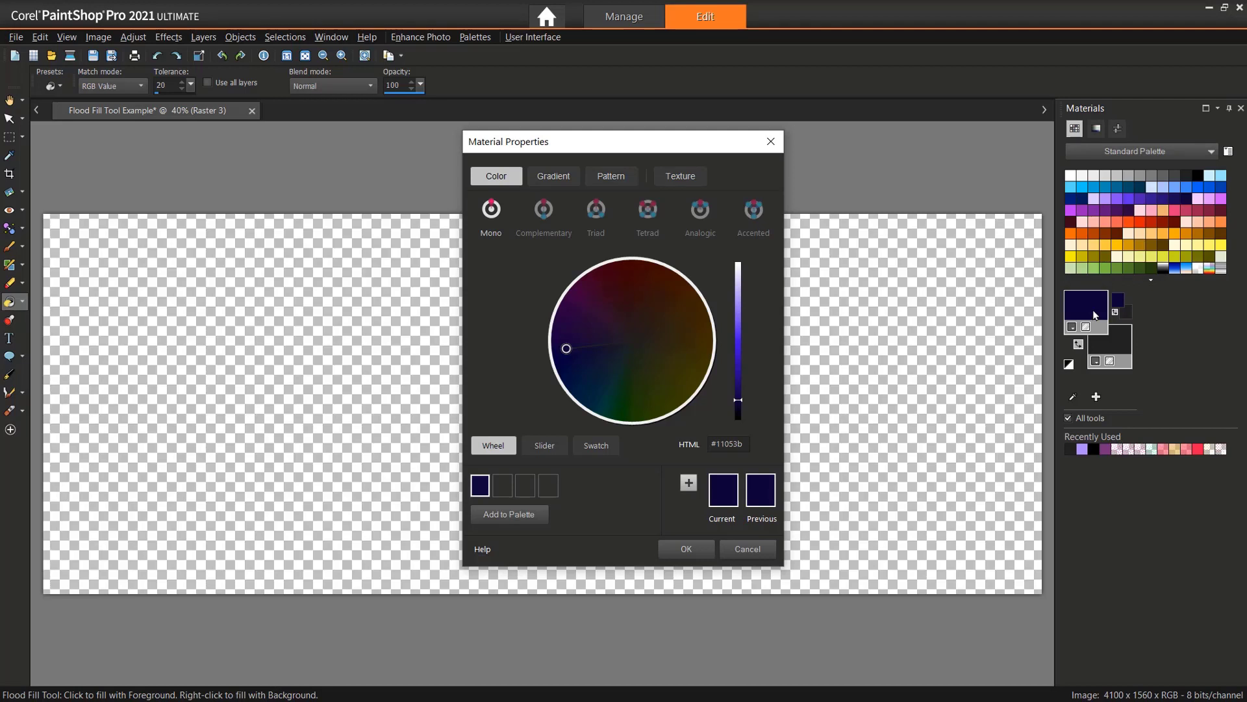
Step: Set the fill colour to a brighter pink hue in Material Properties
left_click(651, 312)
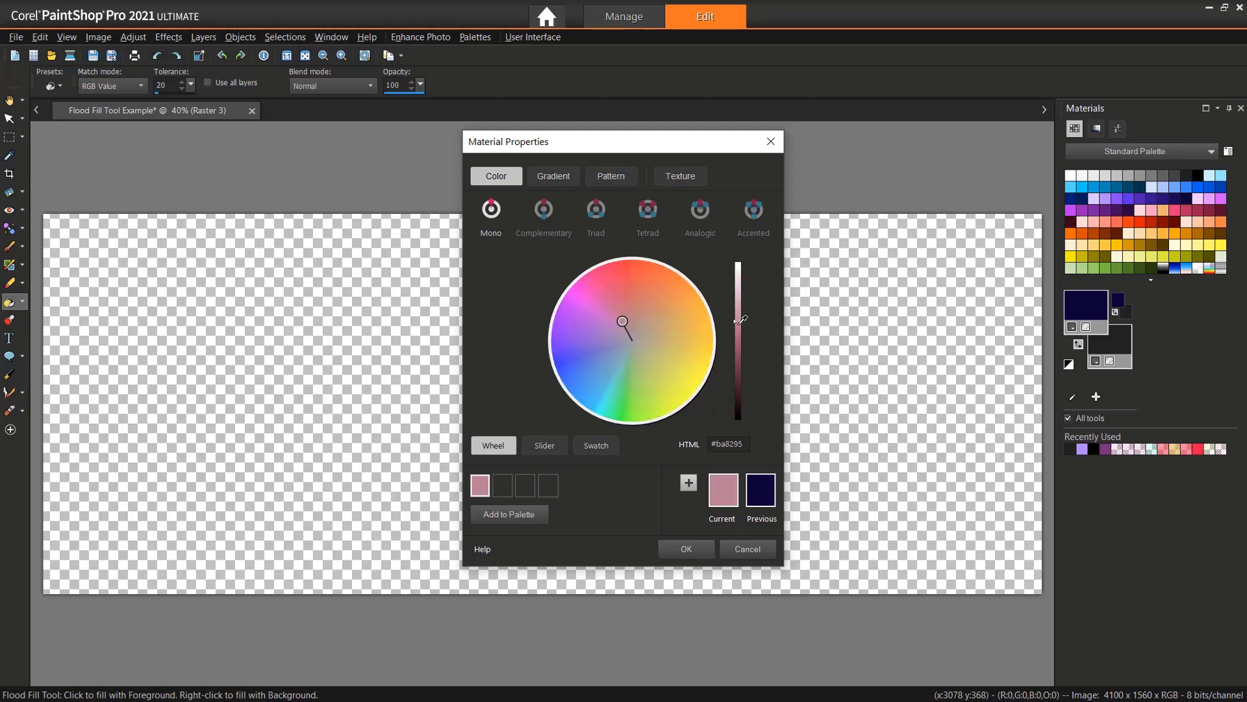
left_click(606, 291)
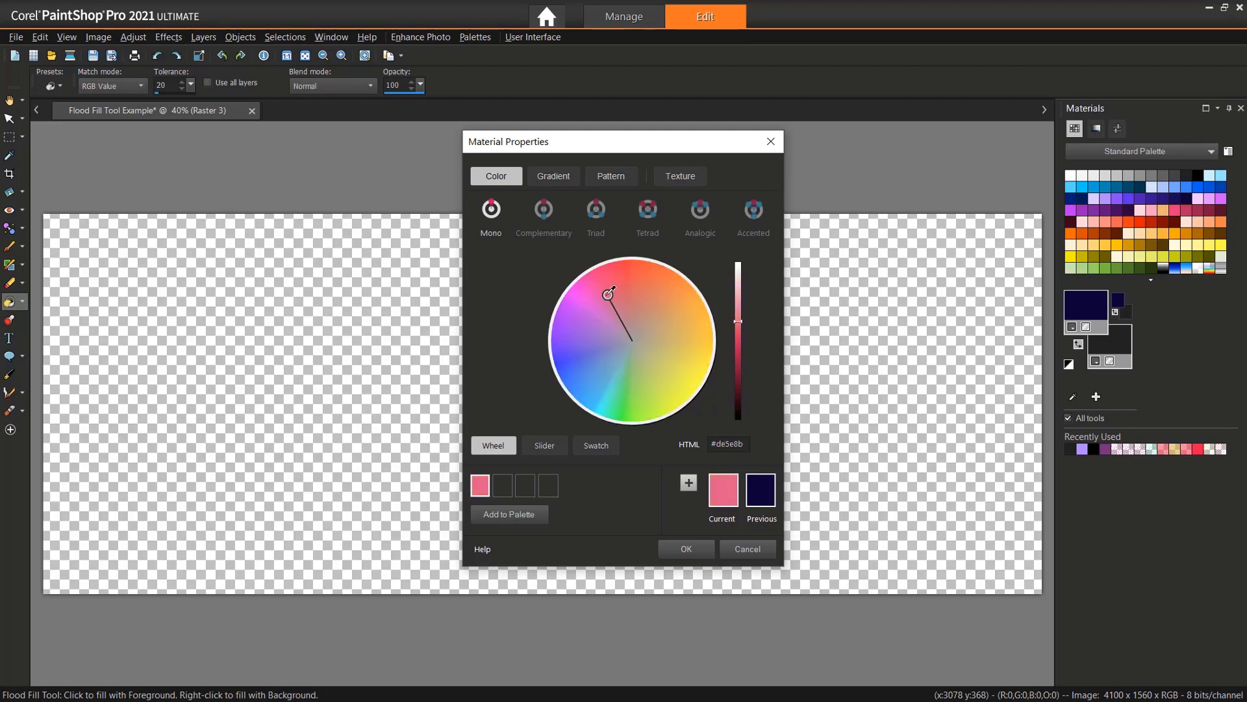
left_click(686, 549)
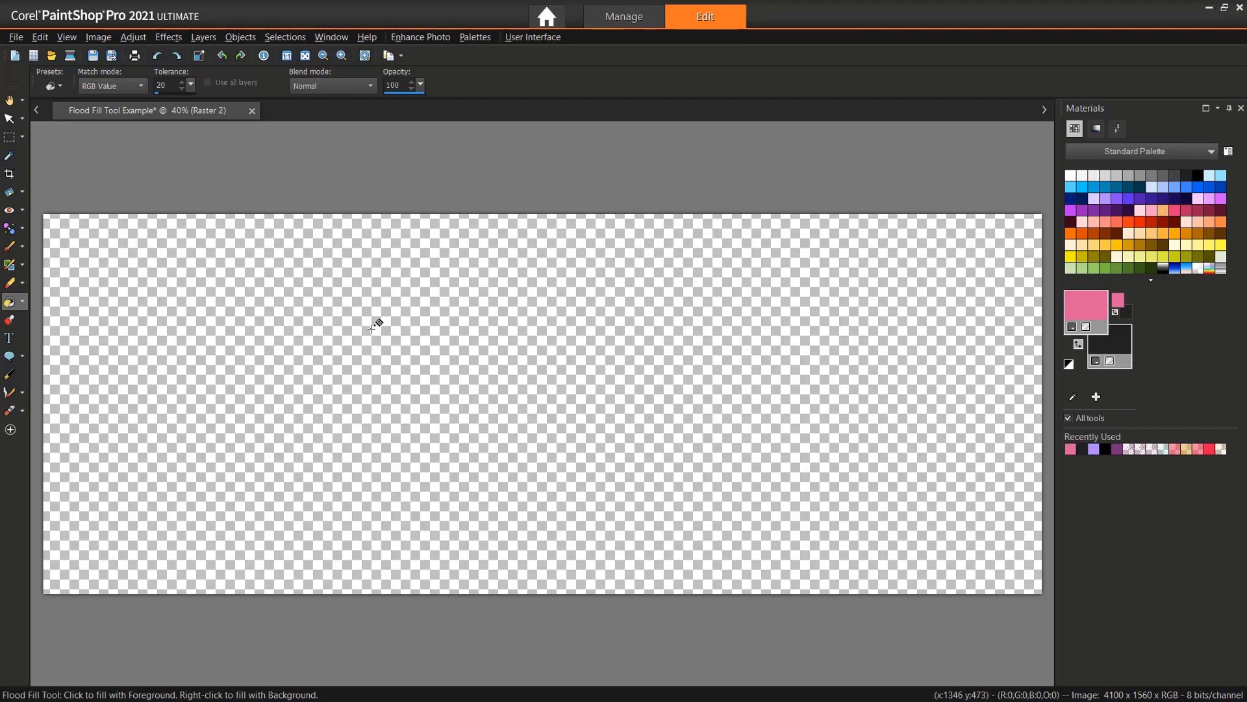
left_click(365, 325)
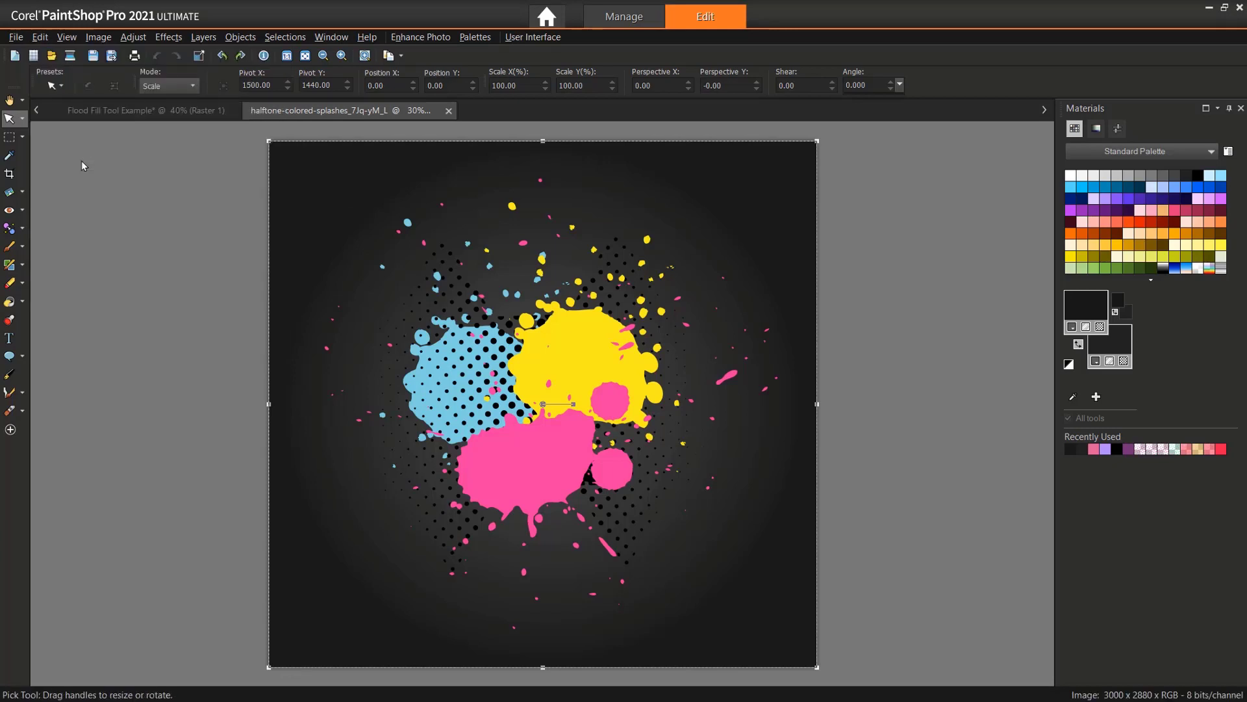
Step: Paste the halftone splash artwork as a layer in the cover document and show the Layers palette
left_click(123, 110)
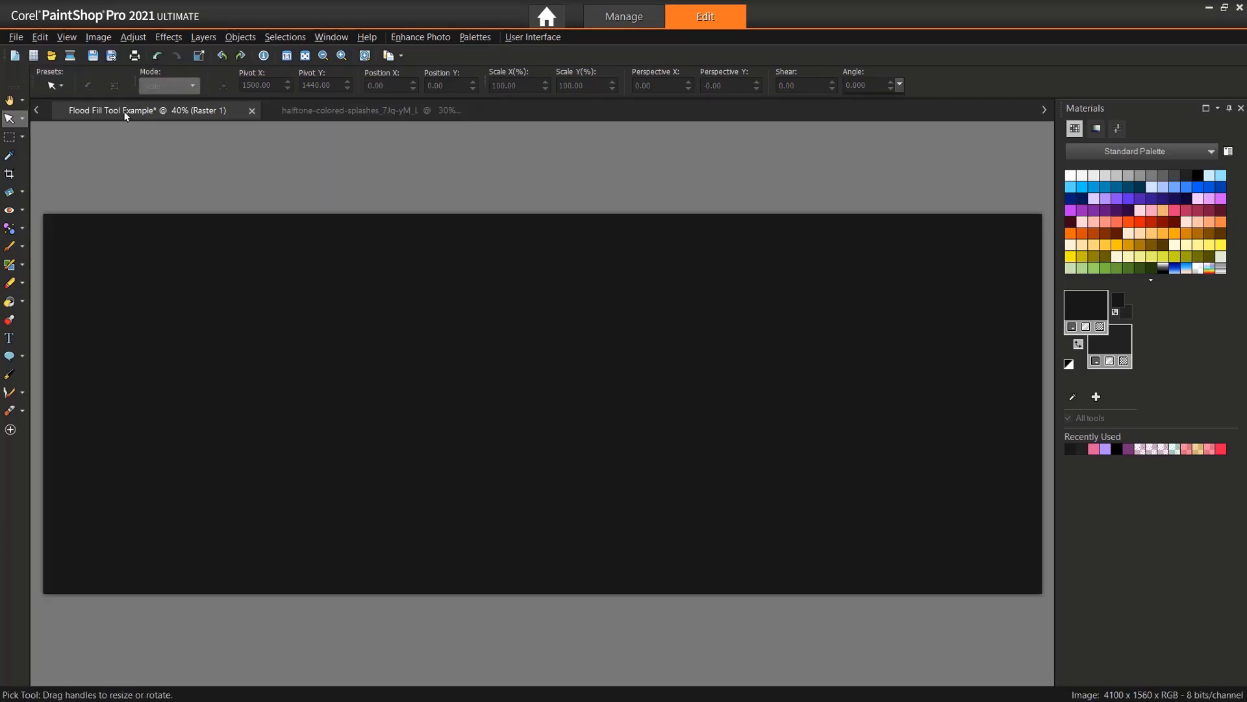
left_click(41, 37)
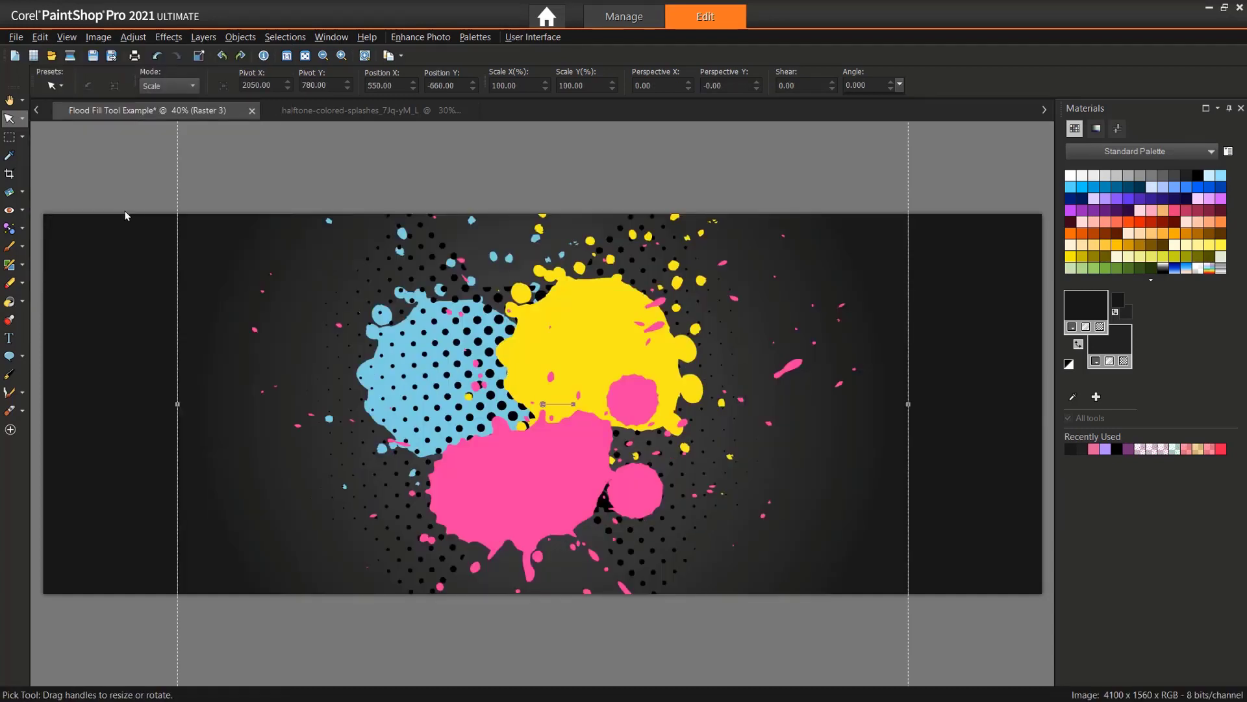
mouse_move(325, 152)
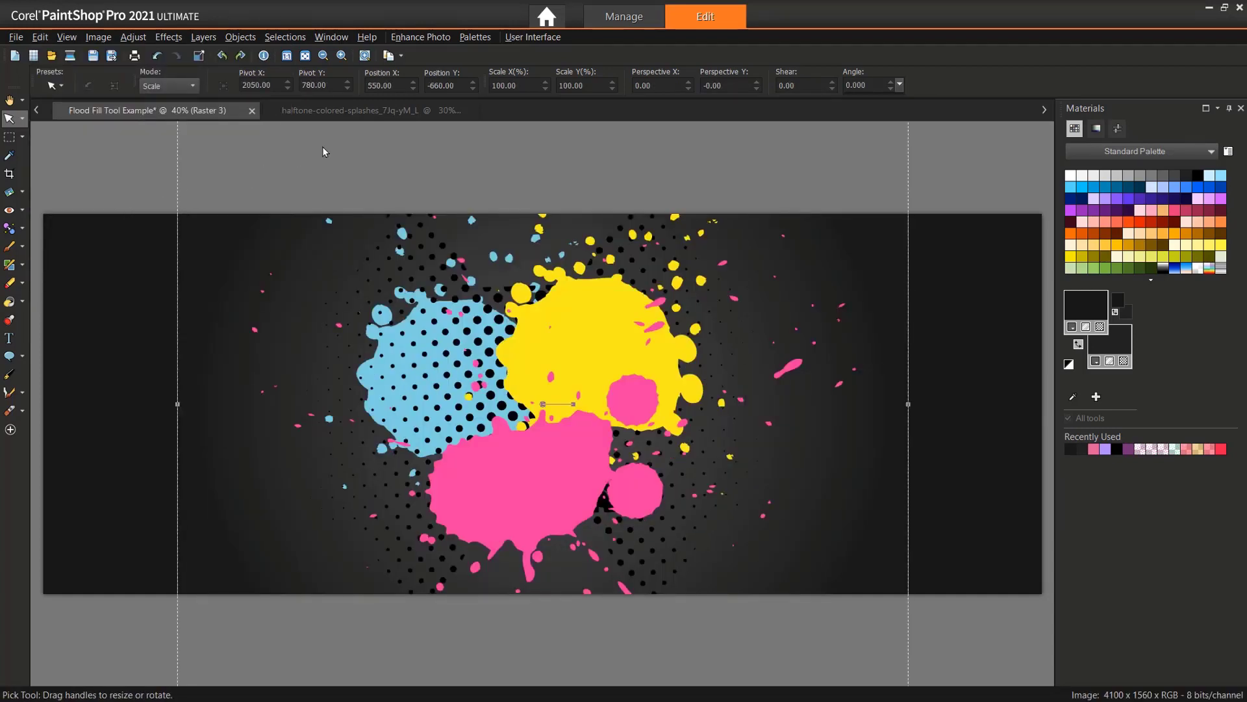
left_click(475, 37)
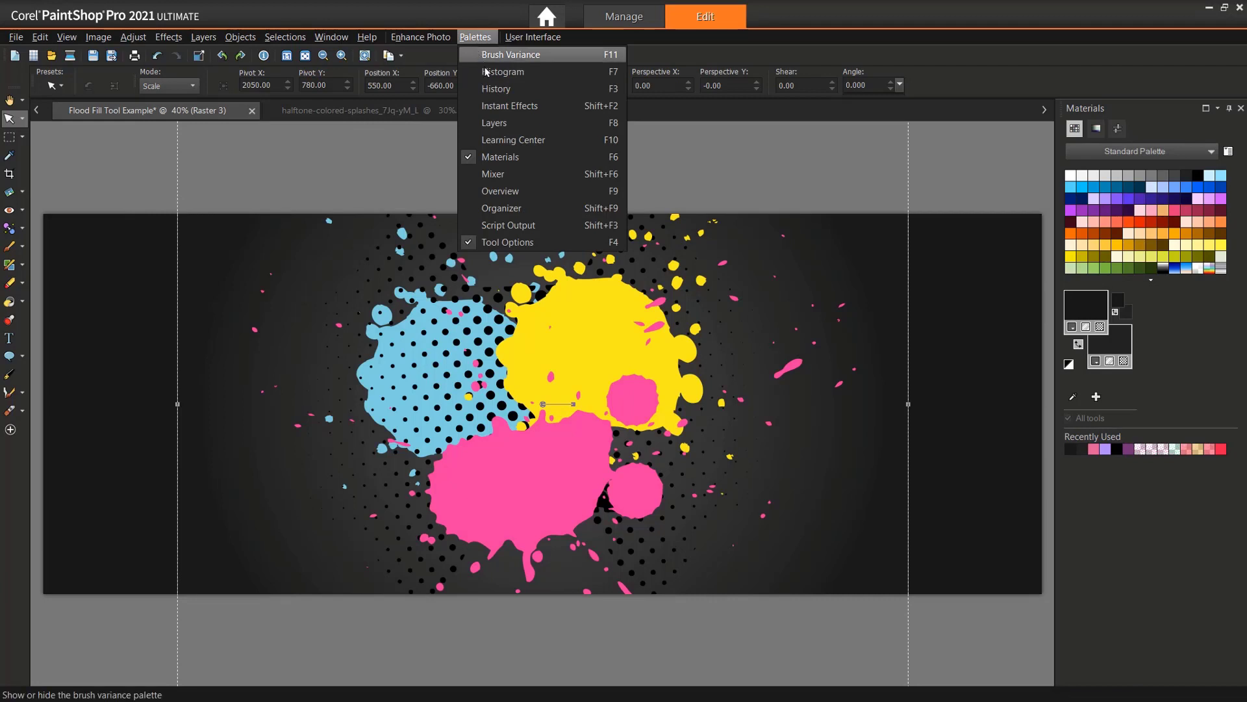
left_click(502, 123)
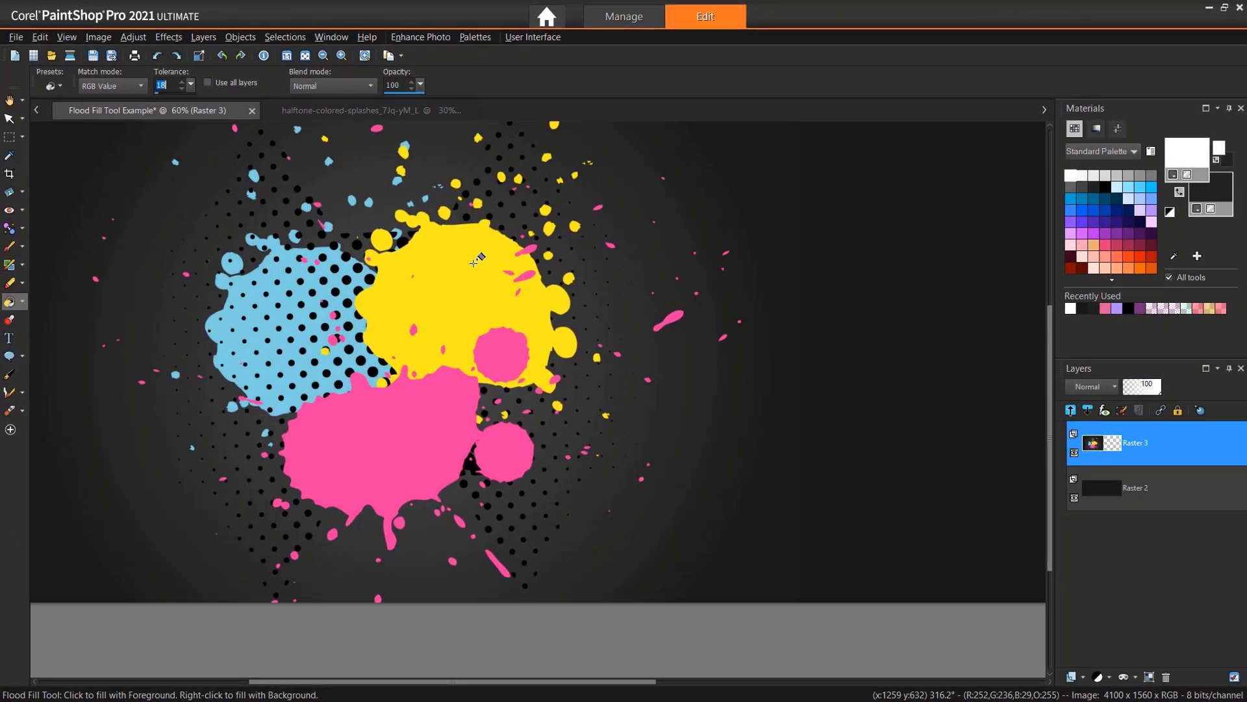
Step: Fill the yellow splash white, undo, raise Tolerance to 79, and refill it
left_click(474, 257)
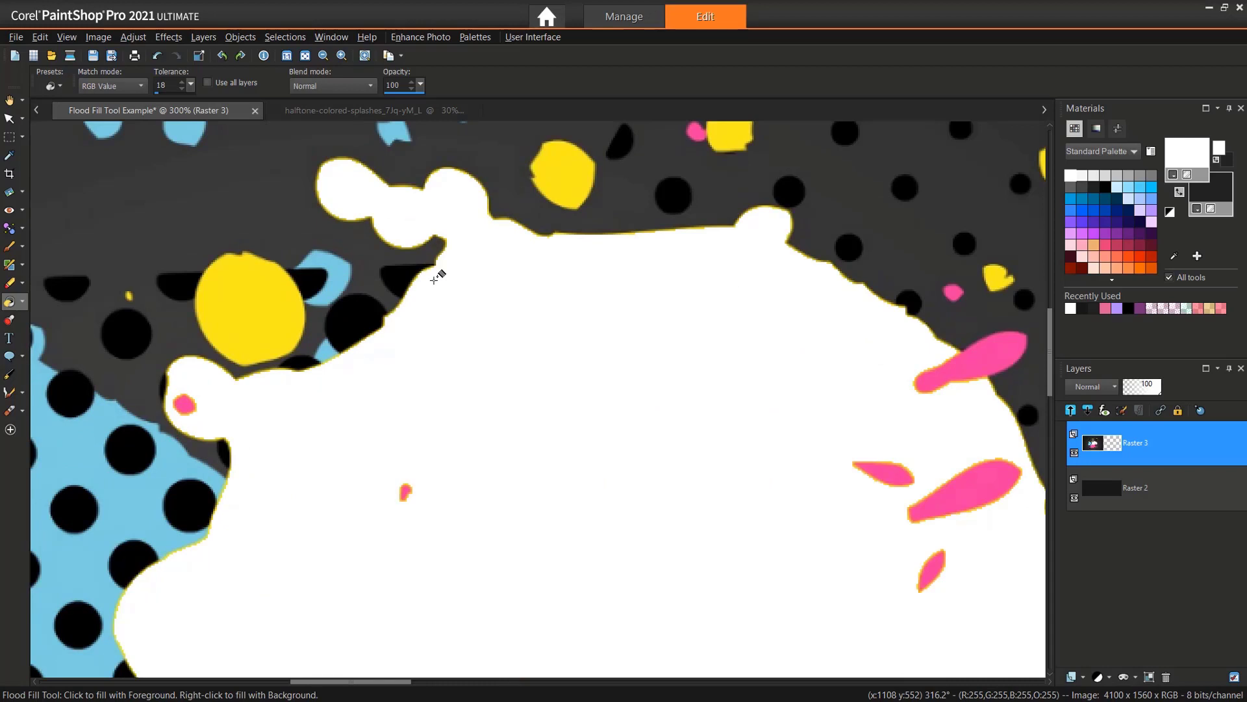
left_click(435, 277)
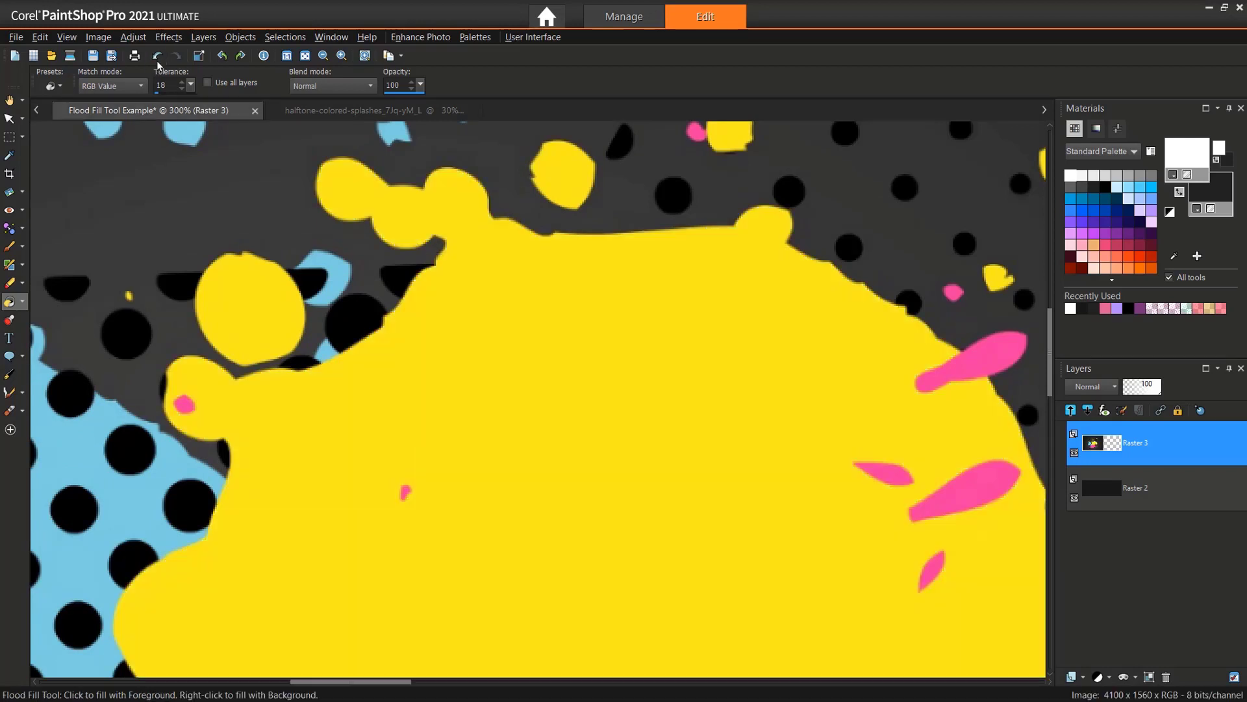
left_click(191, 82)
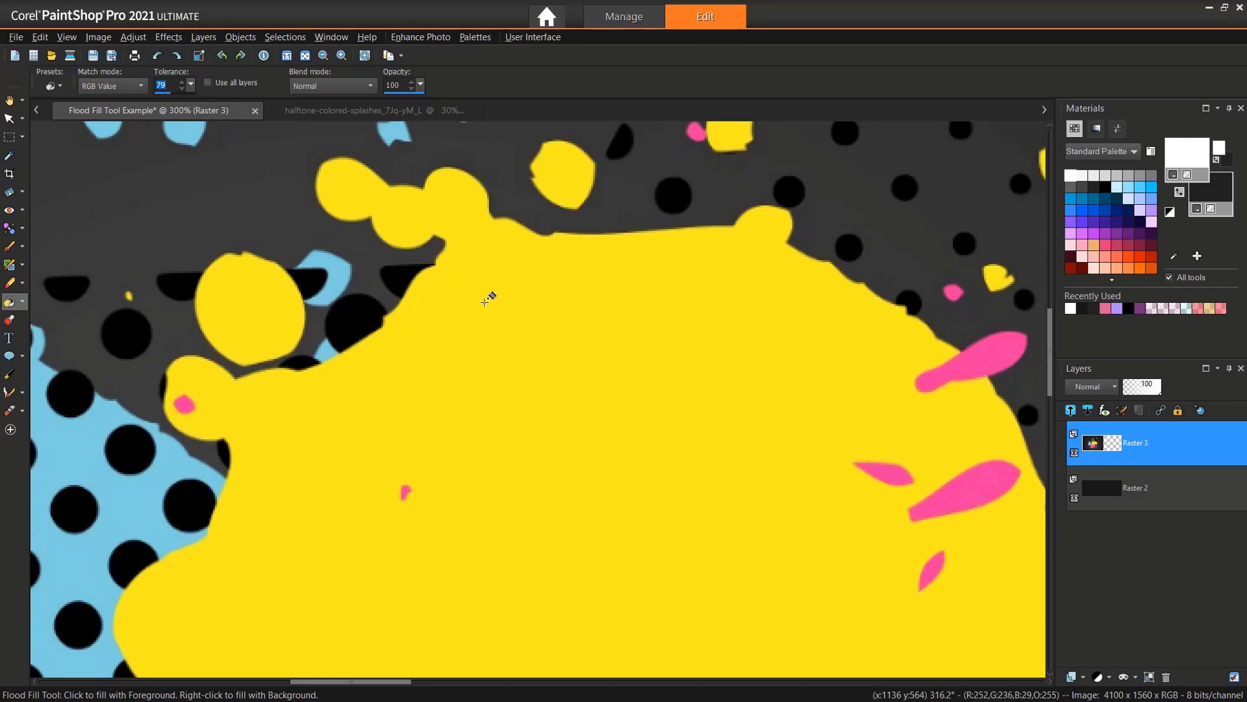
left_click(483, 302)
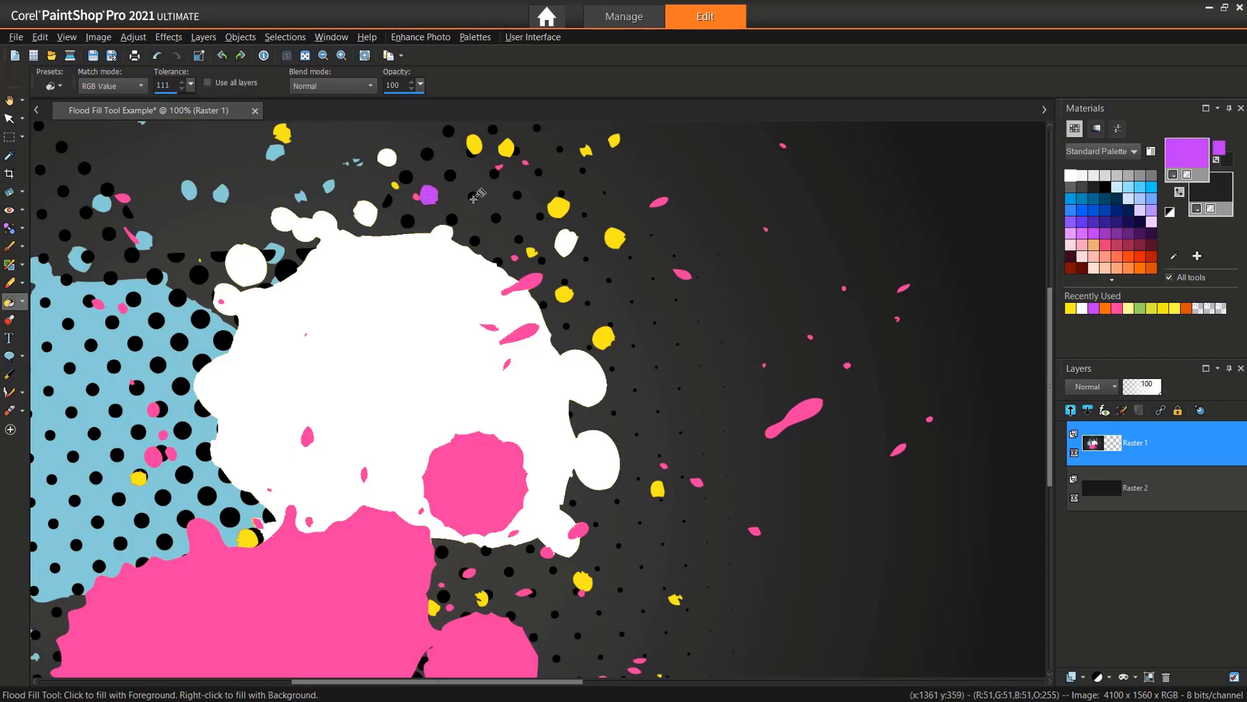
left_click(247, 258)
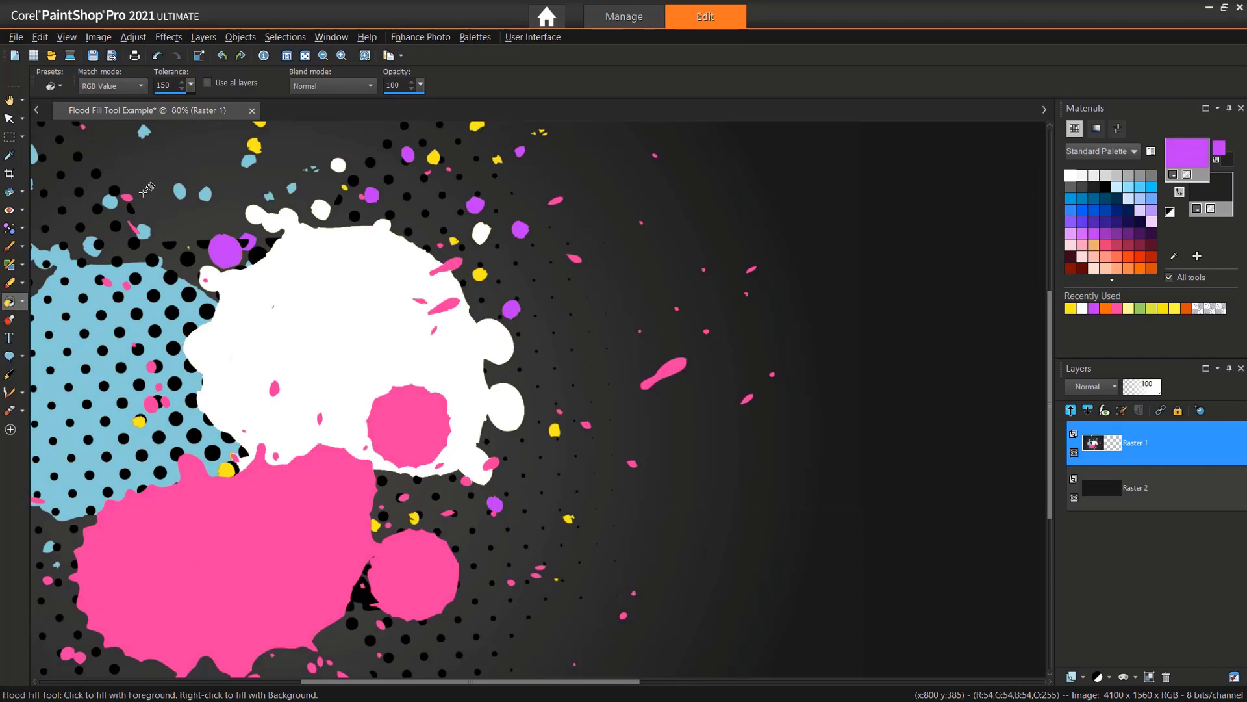
left_click(143, 86)
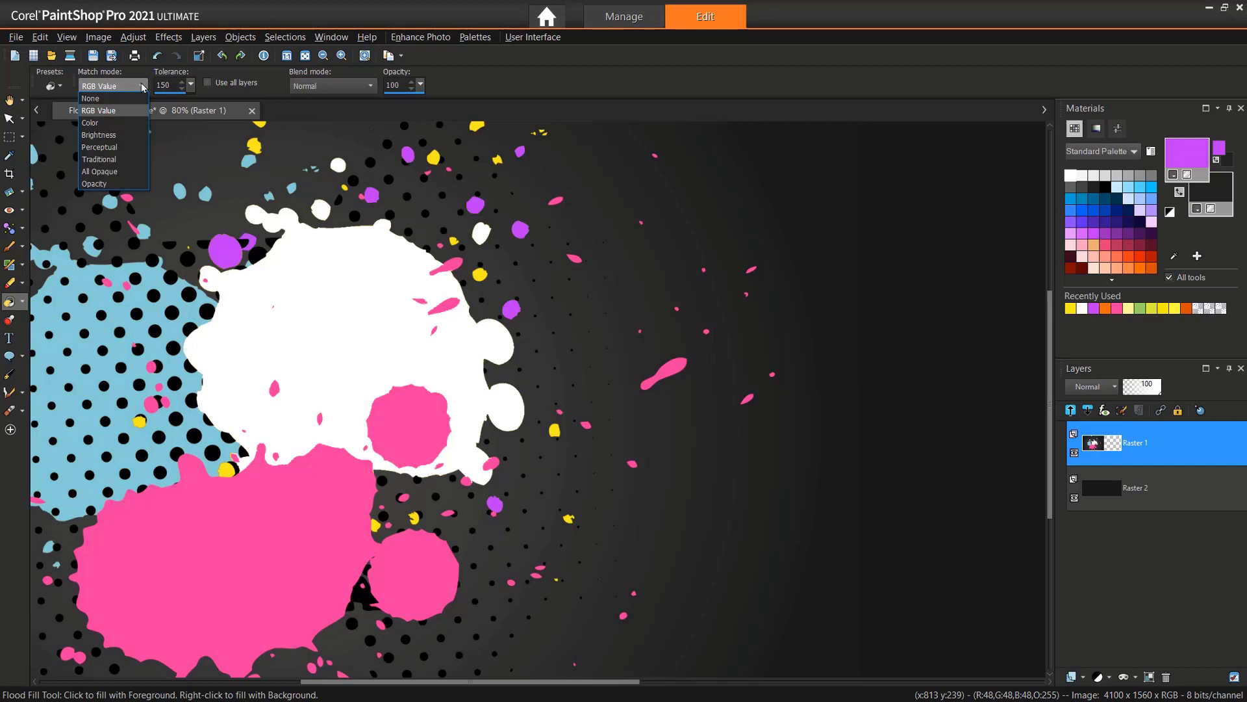
left_click(99, 110)
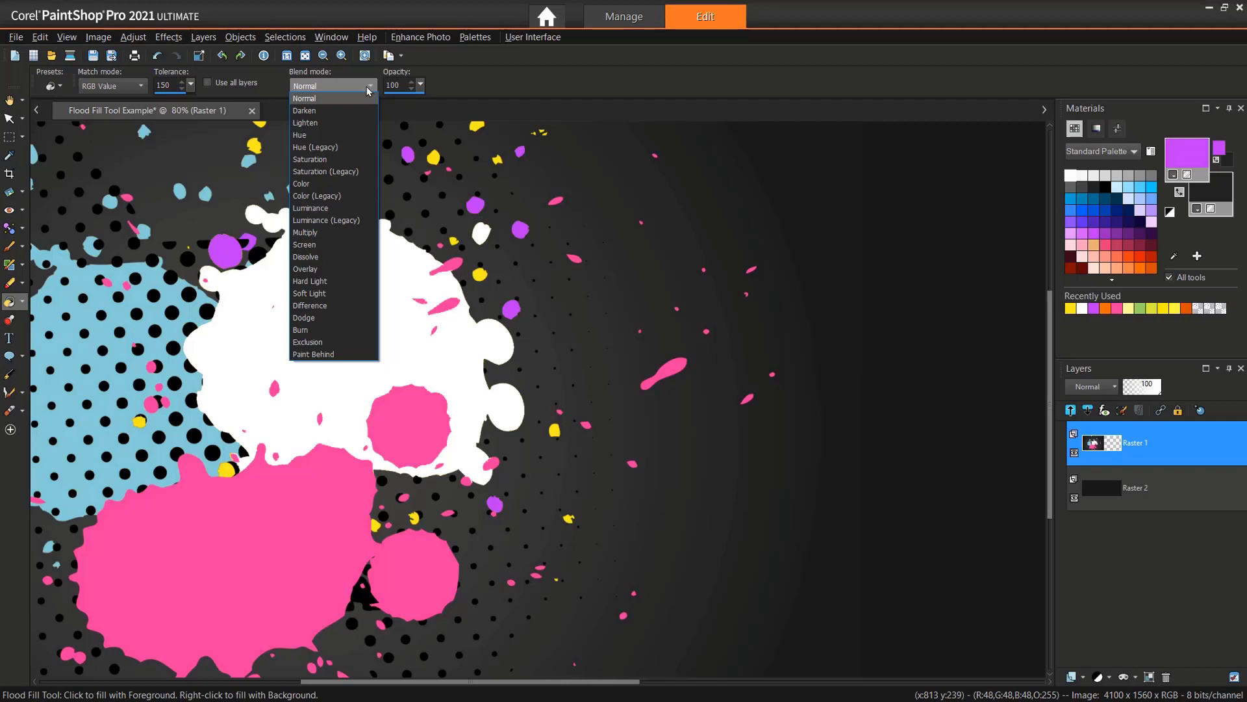
left_click(304, 98)
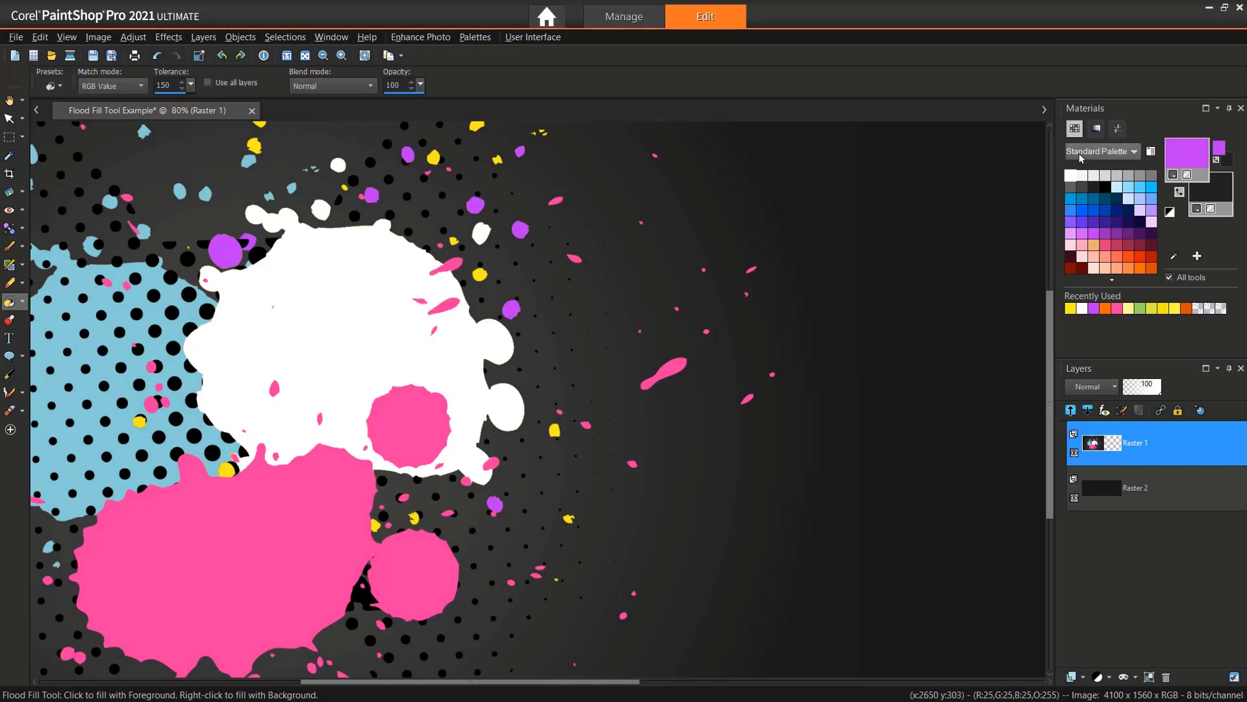
Step: Load the turquoise 3geometry pattern (angle 0, scale 81) as the fill and set Tolerance to 36
left_click(1196, 151)
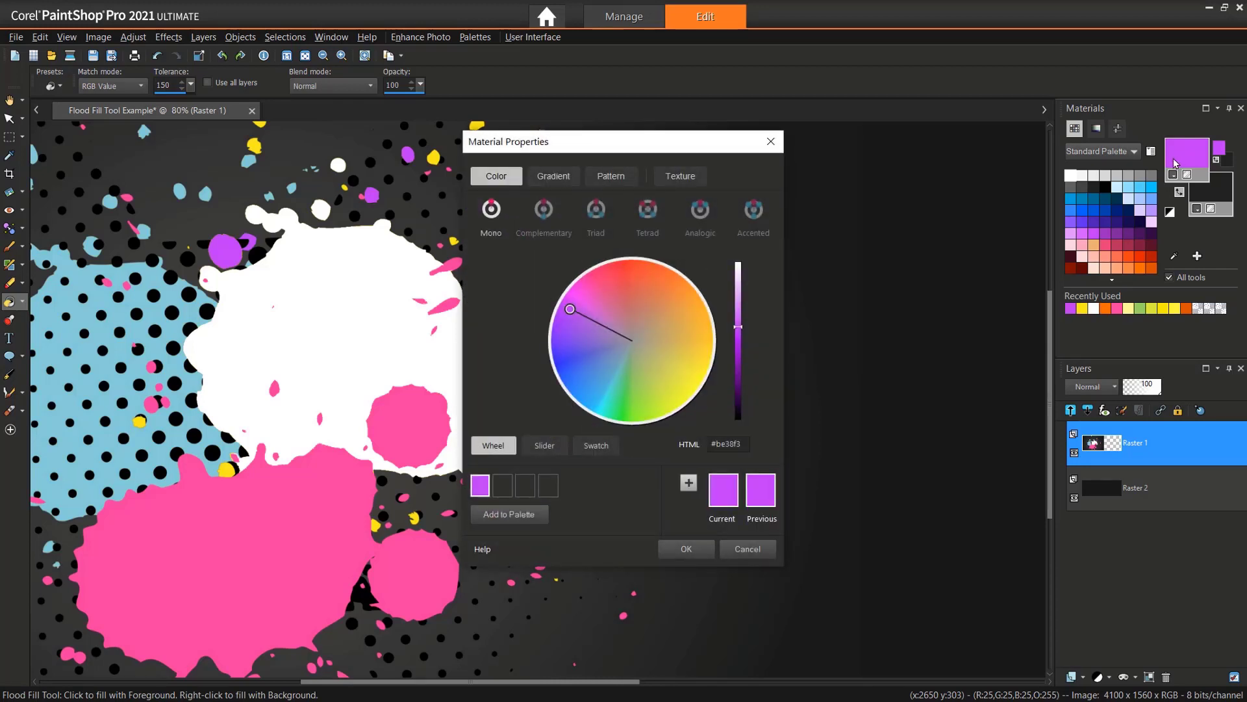
mouse_move(881, 164)
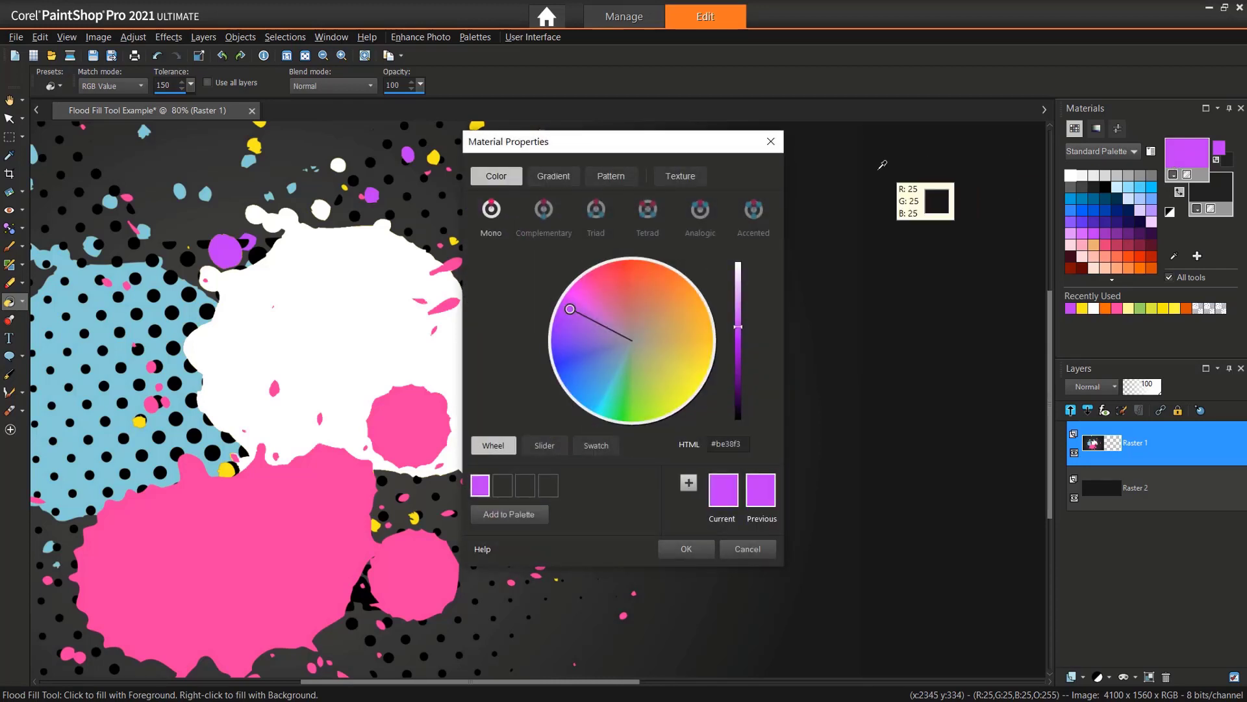
left_click(611, 176)
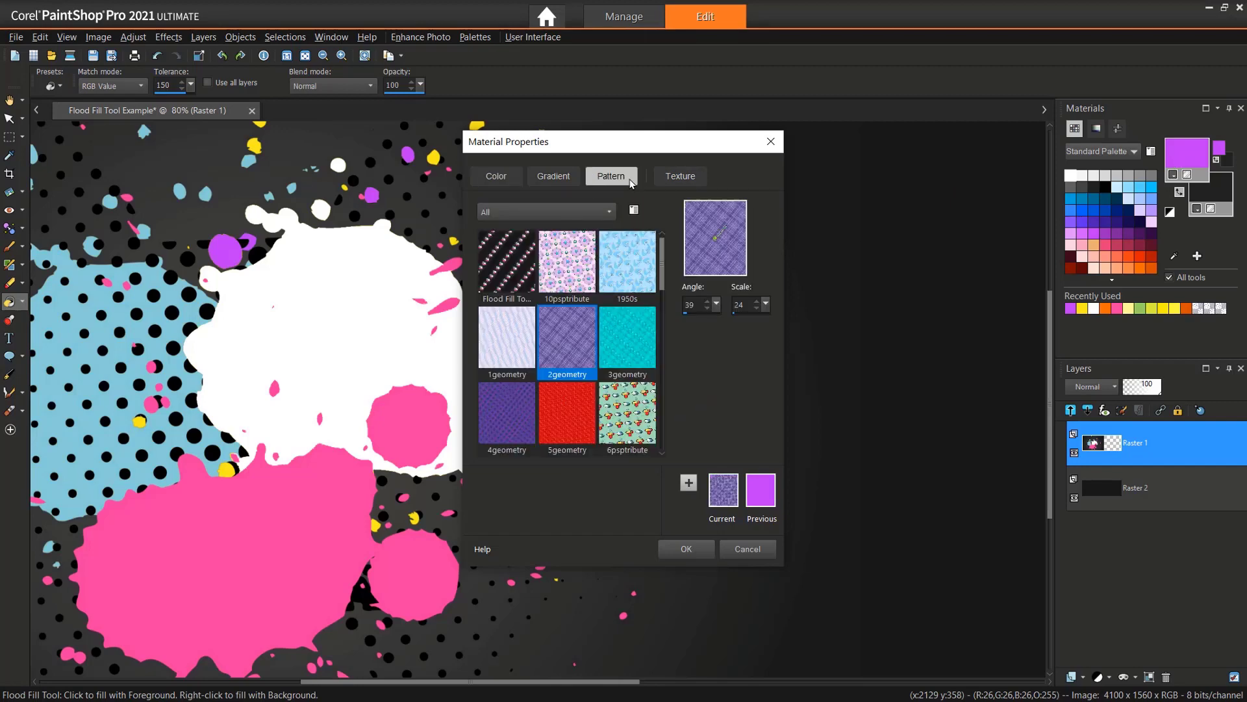
scroll("down", 3)
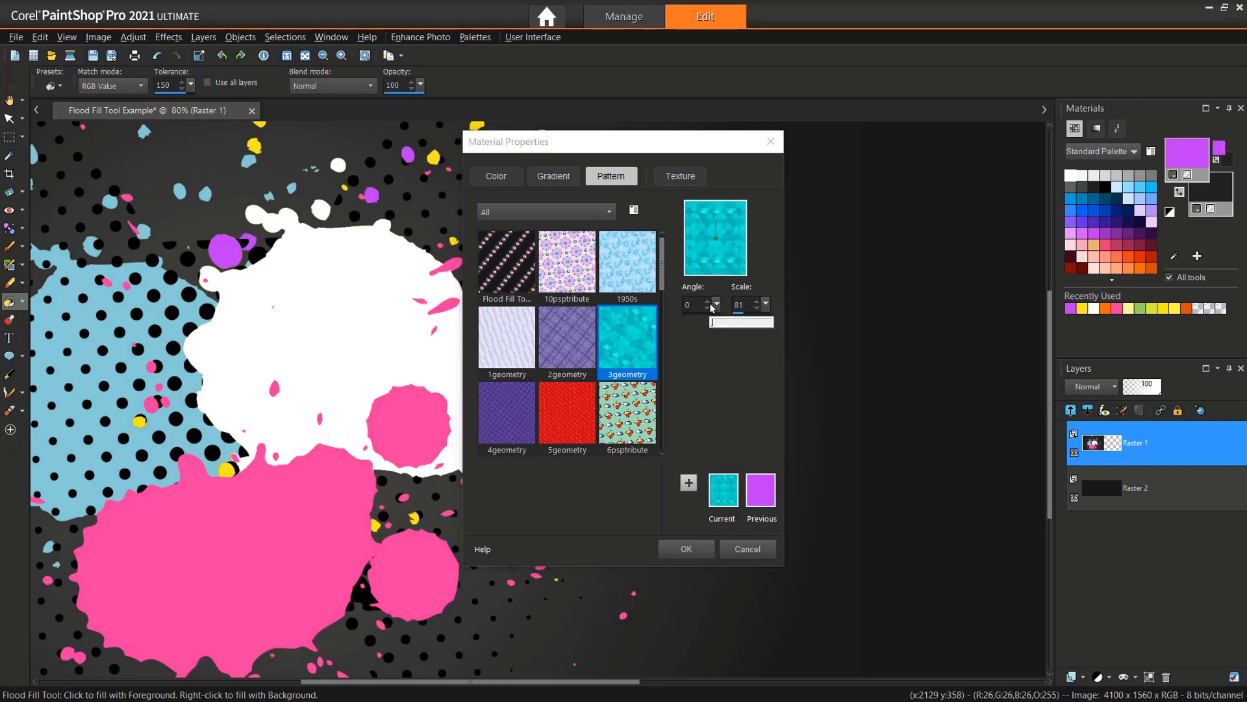
left_click(686, 549)
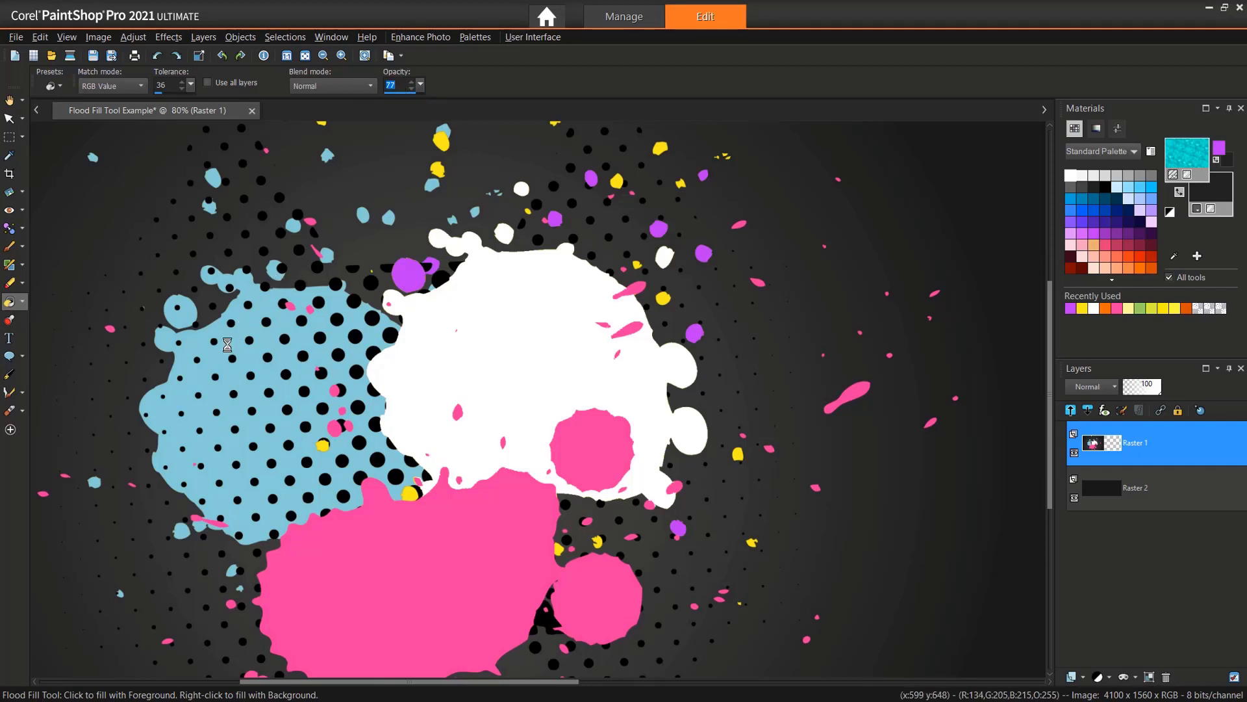
Step: Pattern-fill the light blue splash and restore fill Opacity to 100
left_click(228, 343)
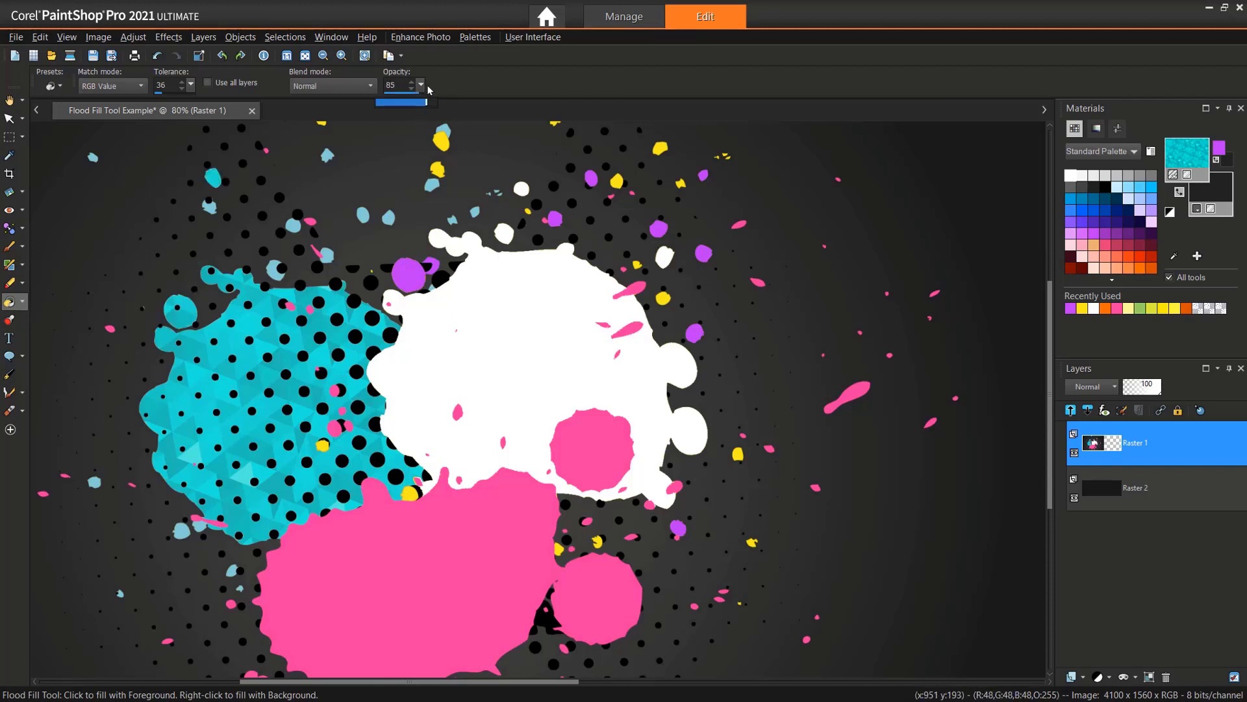
left_click(421, 81)
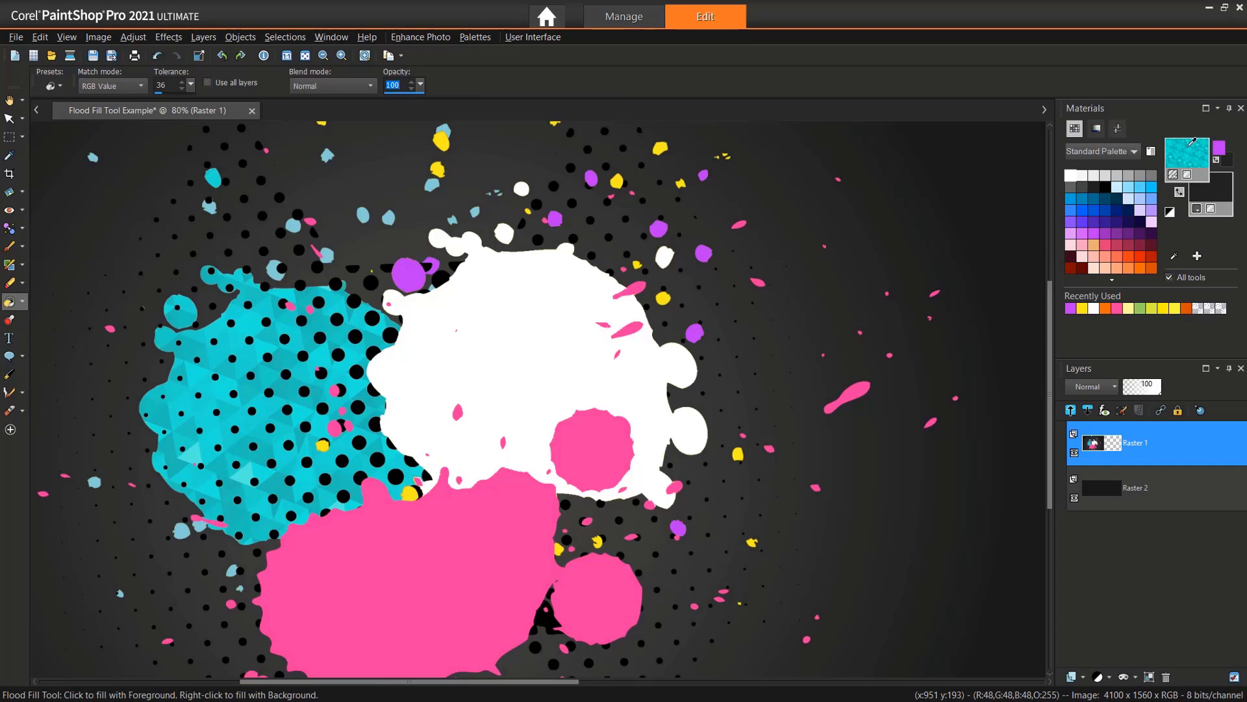
Step: Add a Grid texture (angle 100, scale 188) to the pale fill paint for the white splash
left_click(1189, 146)
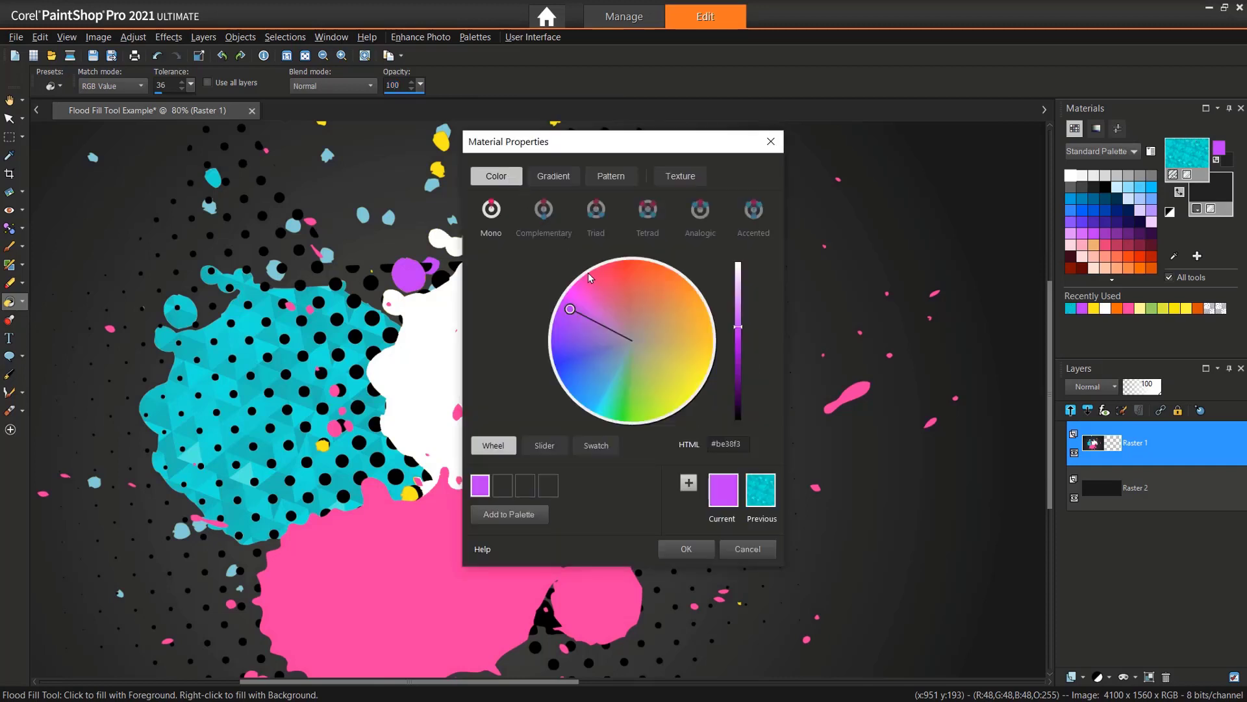
left_click(580, 334)
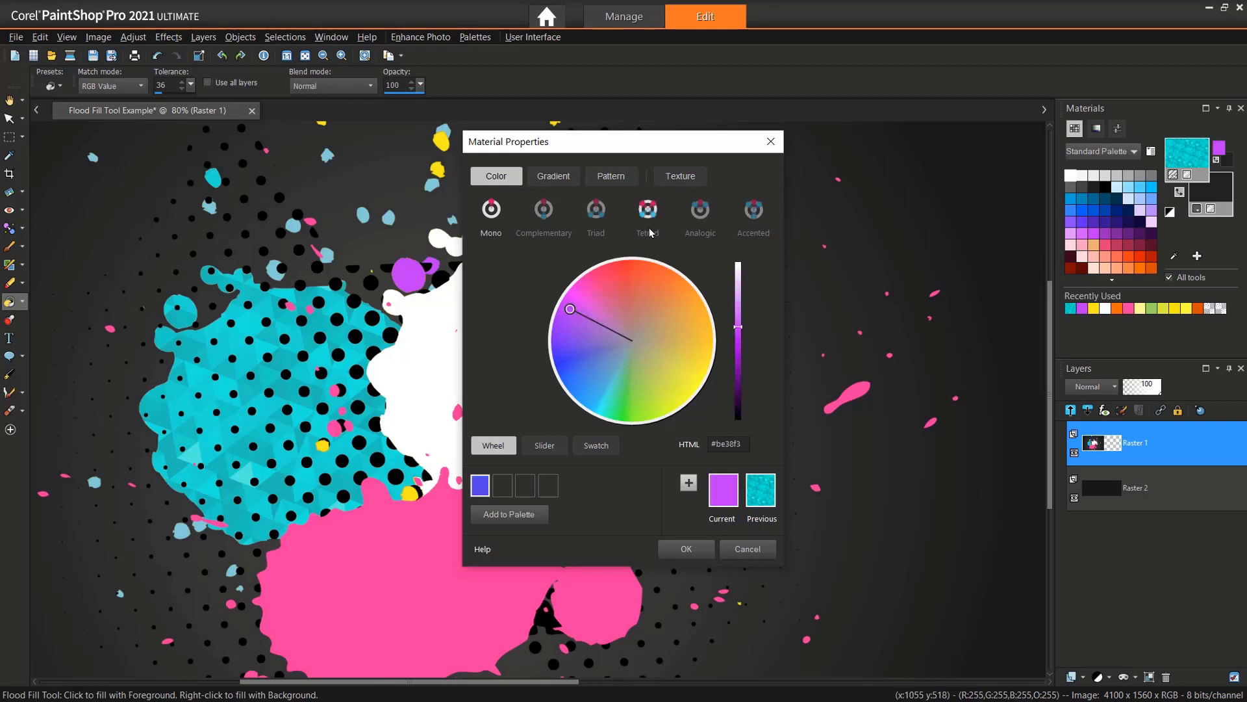
left_click(679, 176)
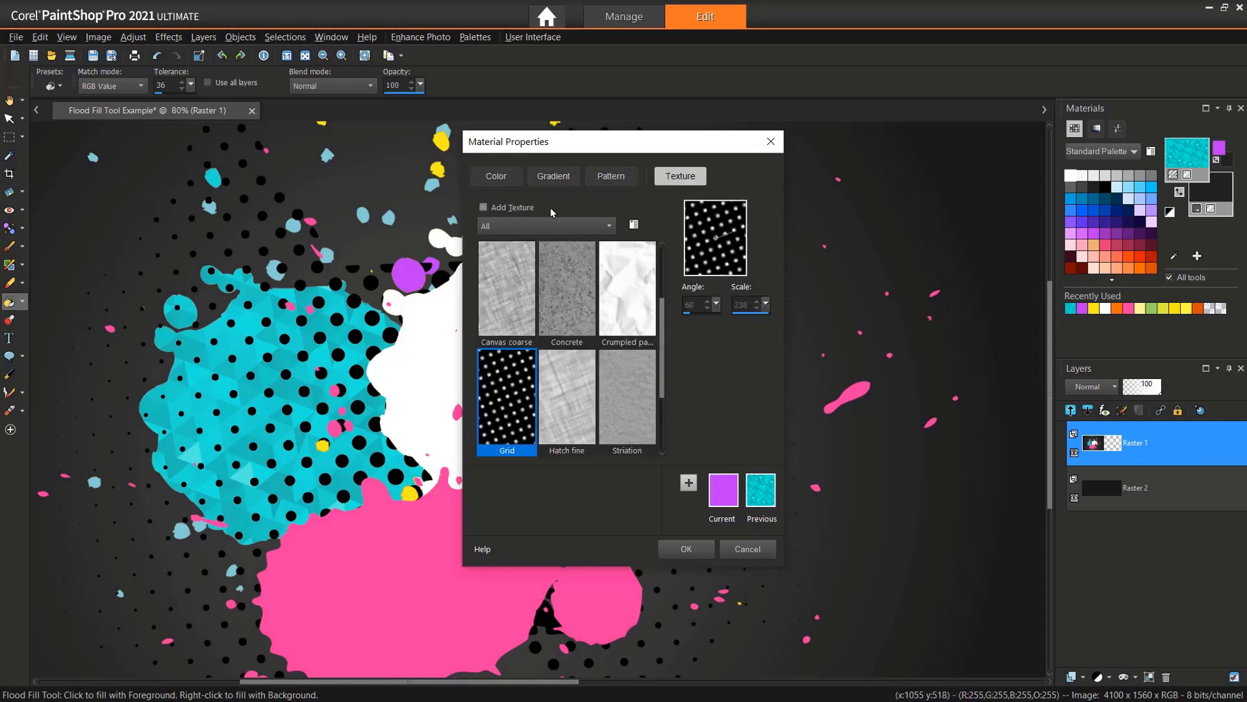
left_click(483, 206)
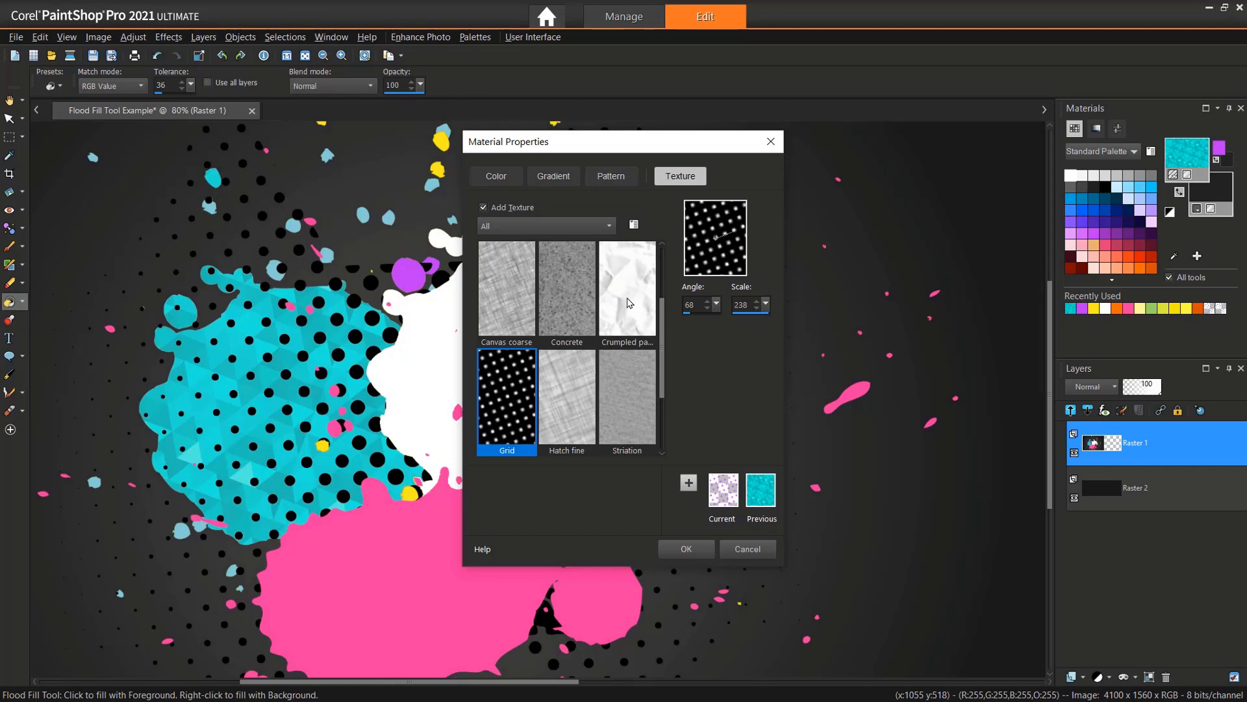
left_click(506, 288)
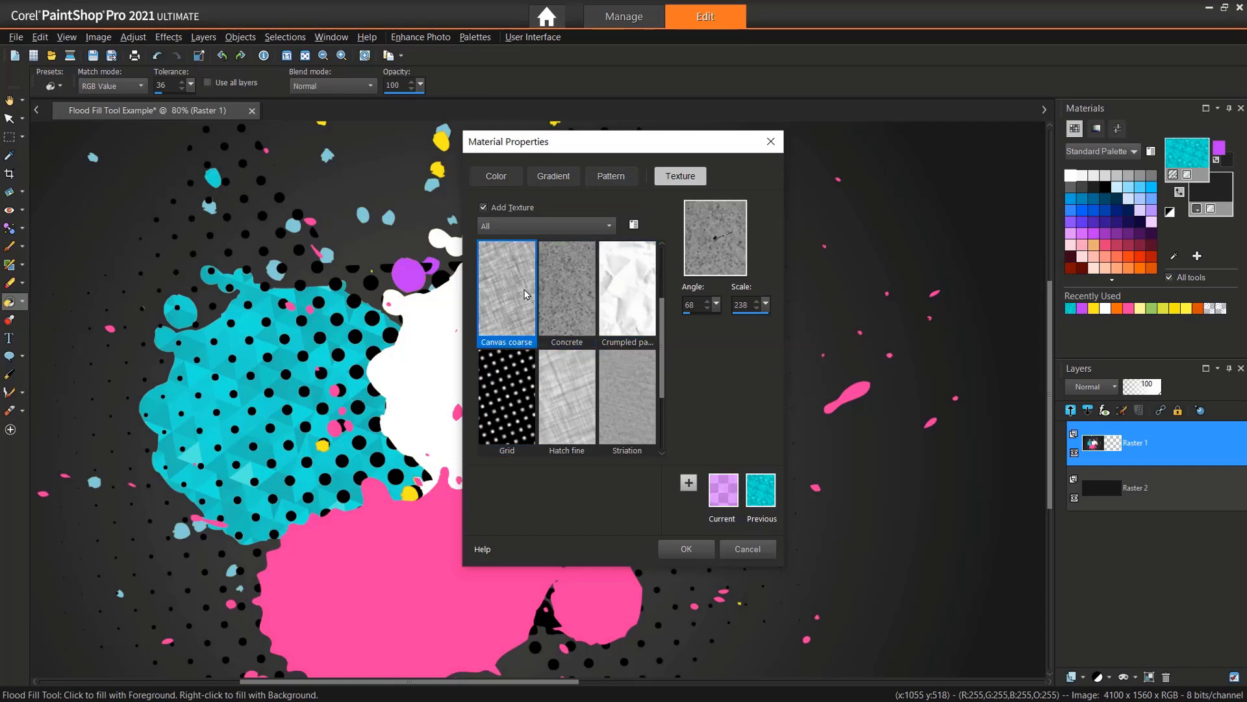
left_click(507, 398)
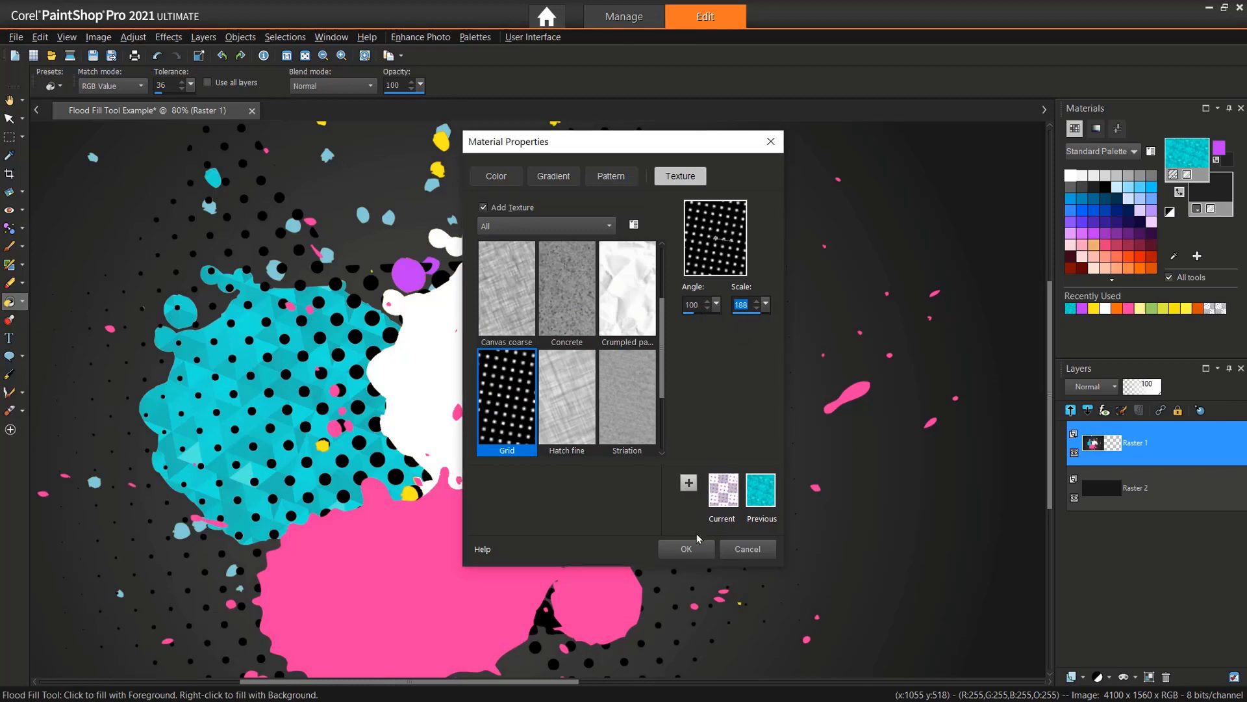
left_click(686, 549)
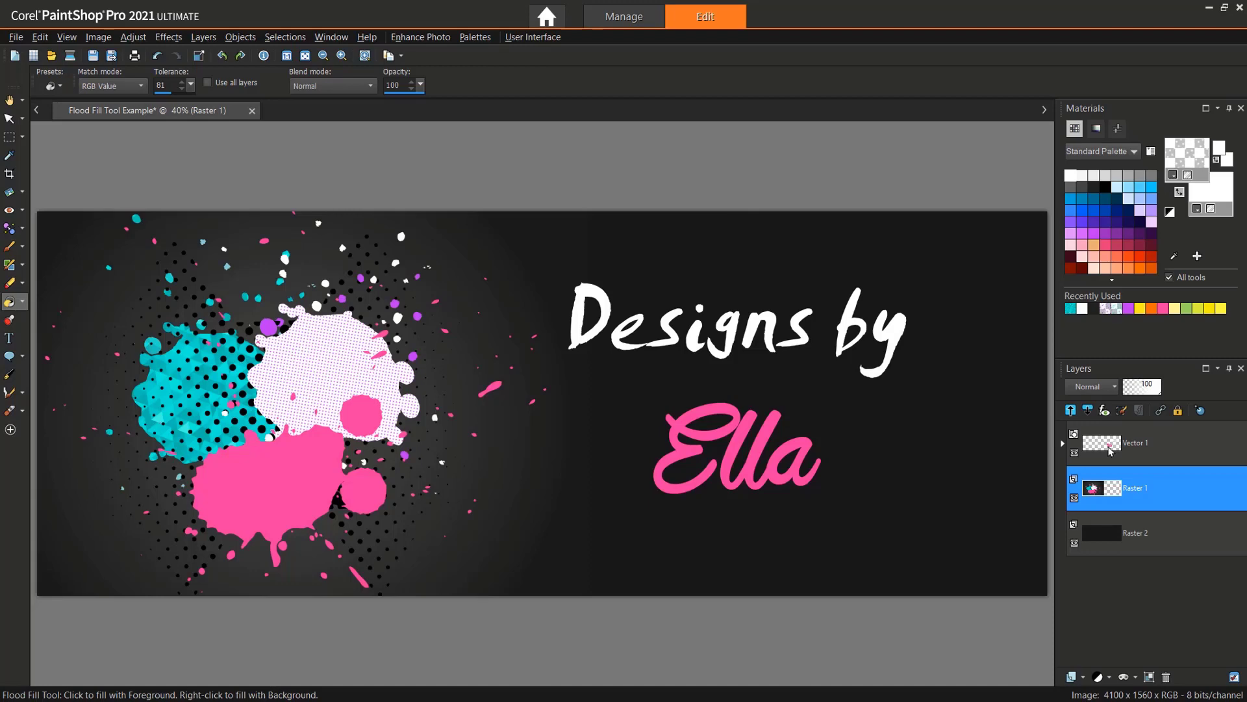
Step: Rasterize the Vector 1 title layer, fill the Ella letters with grid texture, and open woman 1
left_click(1135, 443)
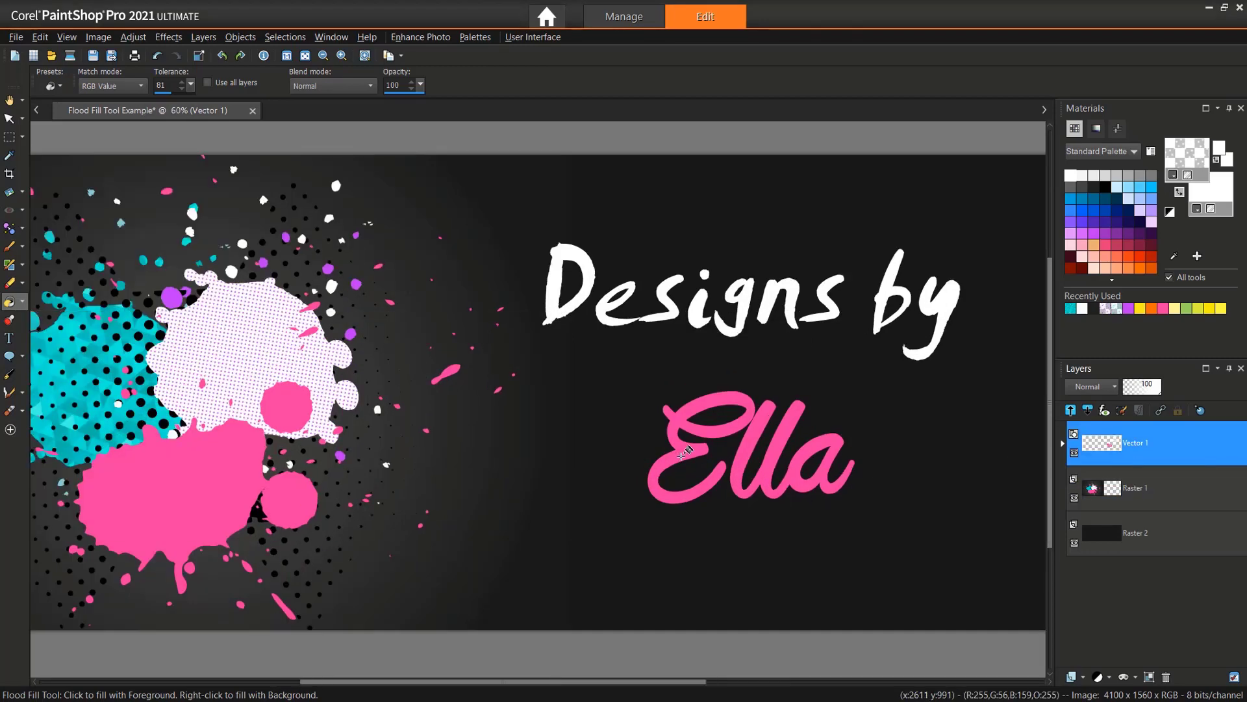
left_click(684, 452)
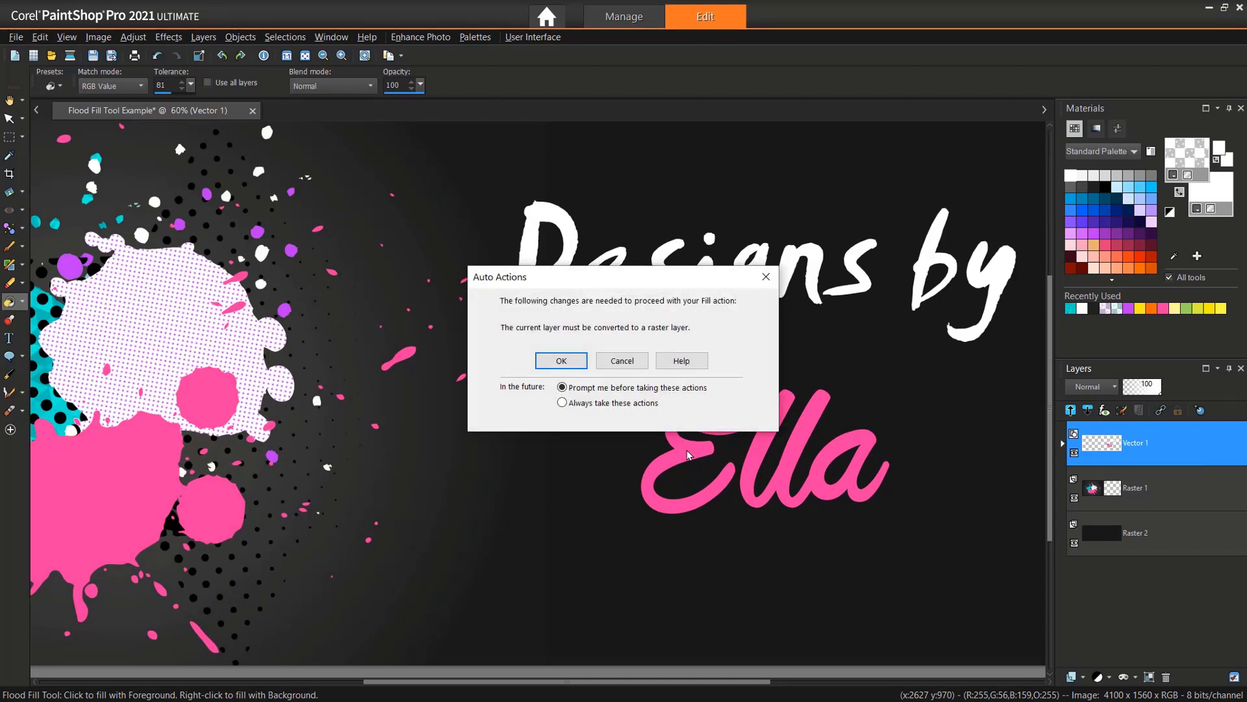
left_click(561, 360)
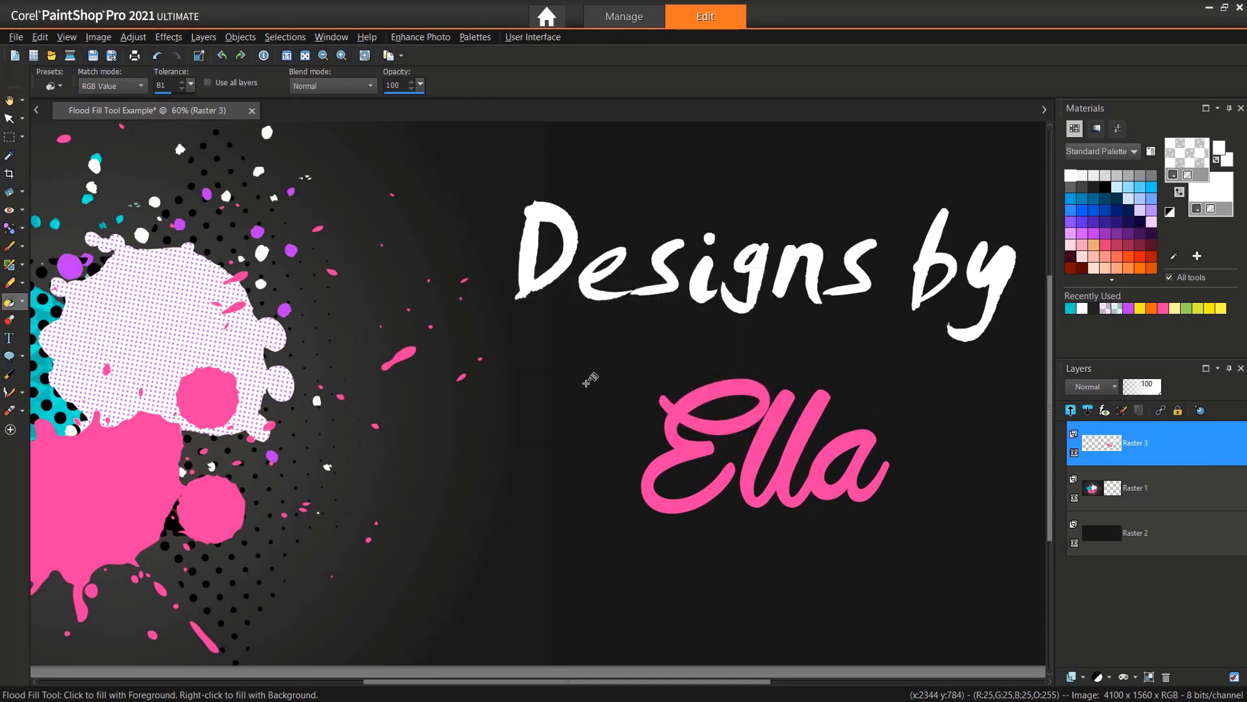
mouse_move(684, 413)
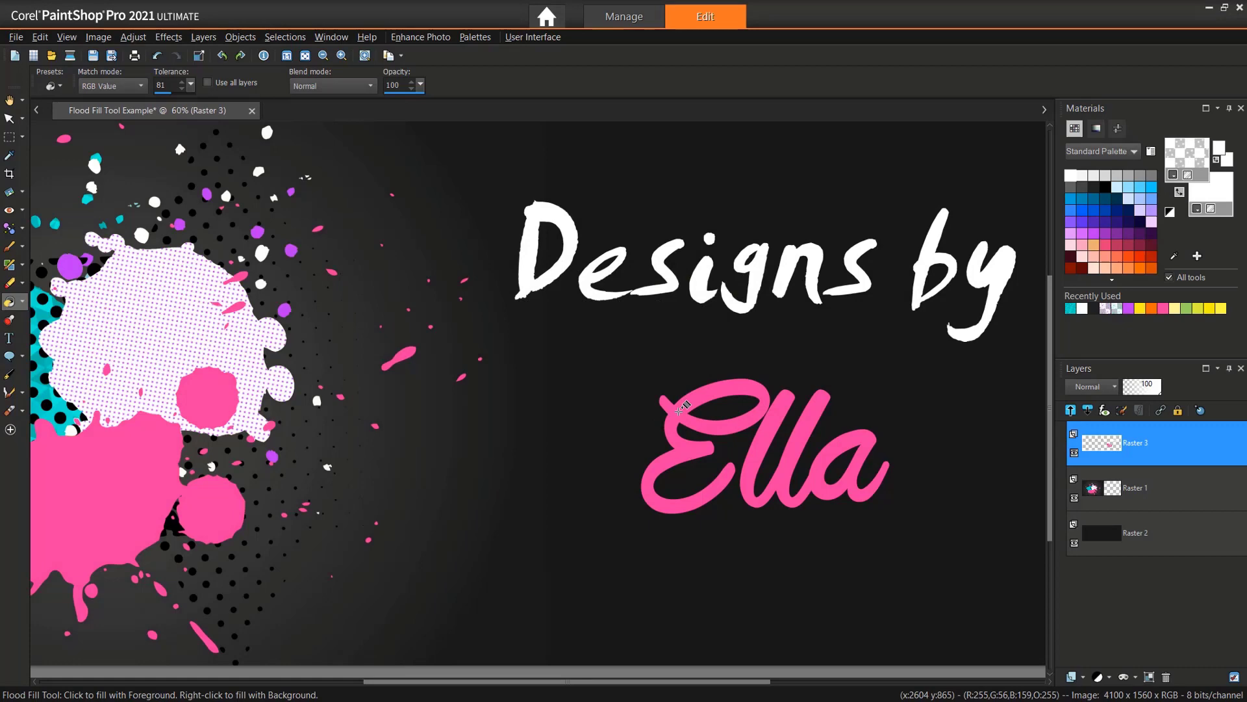
left_click(680, 415)
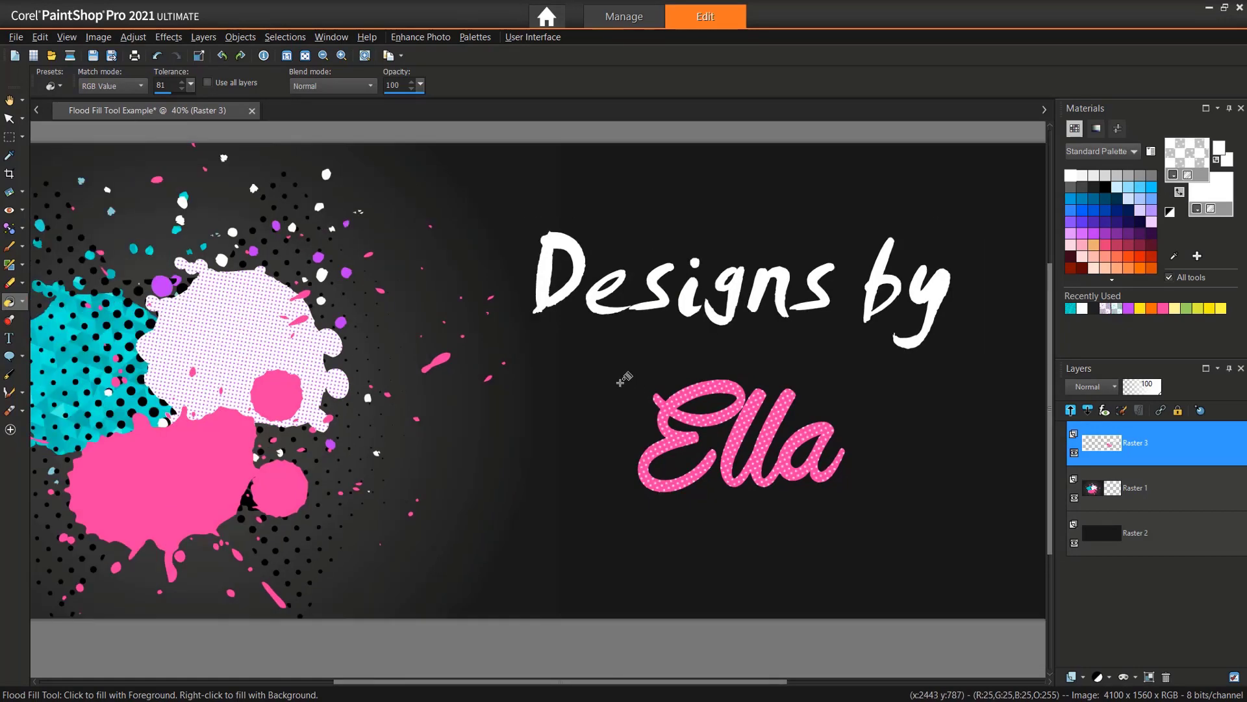
left_click(316, 110)
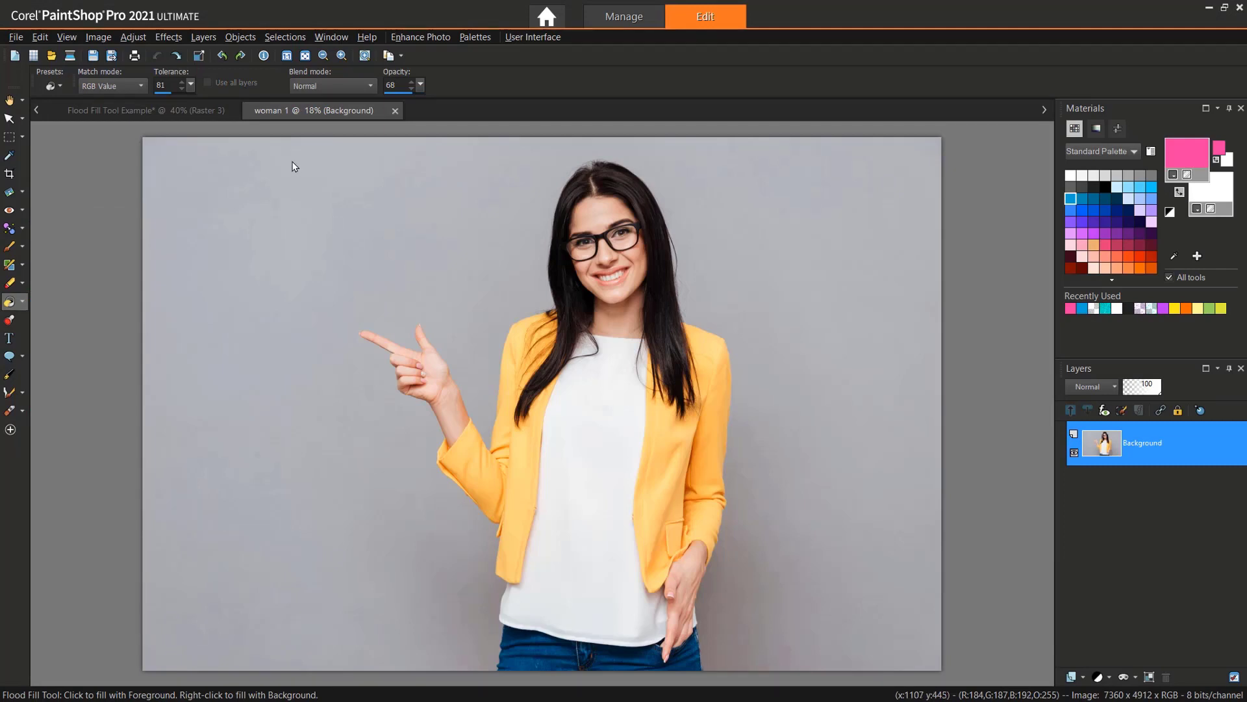
mouse_move(273, 167)
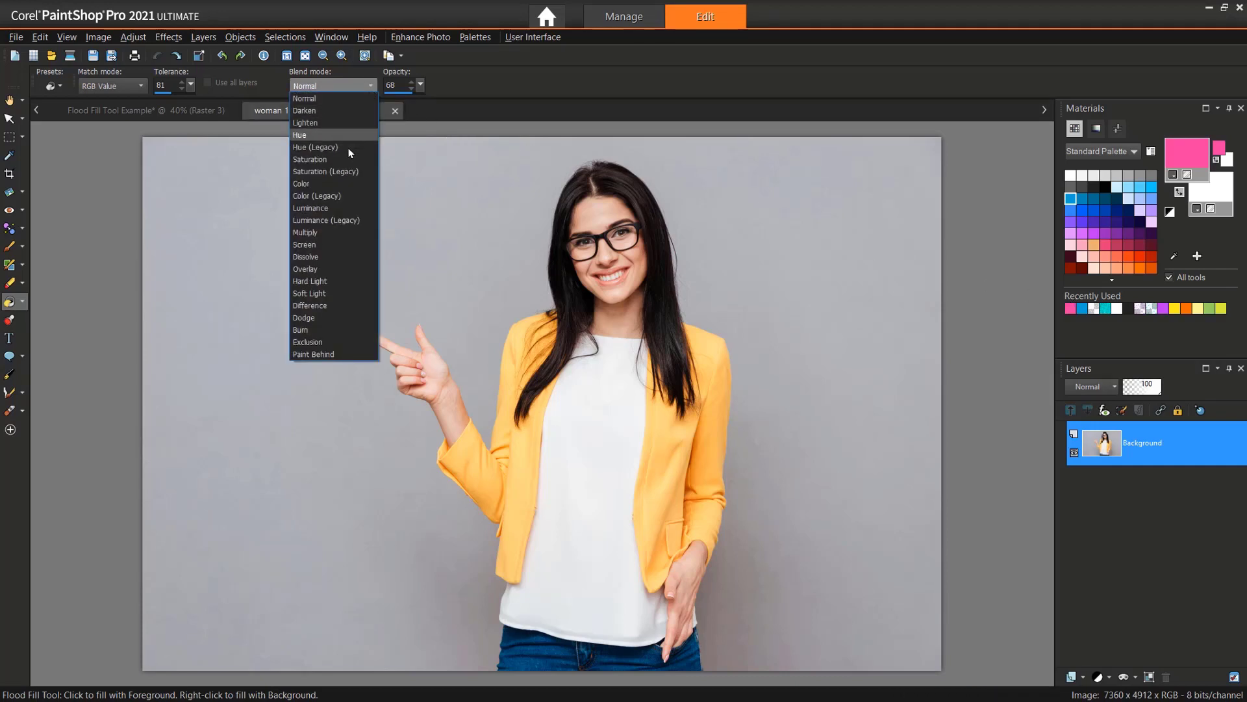
Step: Set the pink Flood Fill to Color (Legacy) blend, tolerance 200, opacity 48
left_click(317, 195)
type("200")
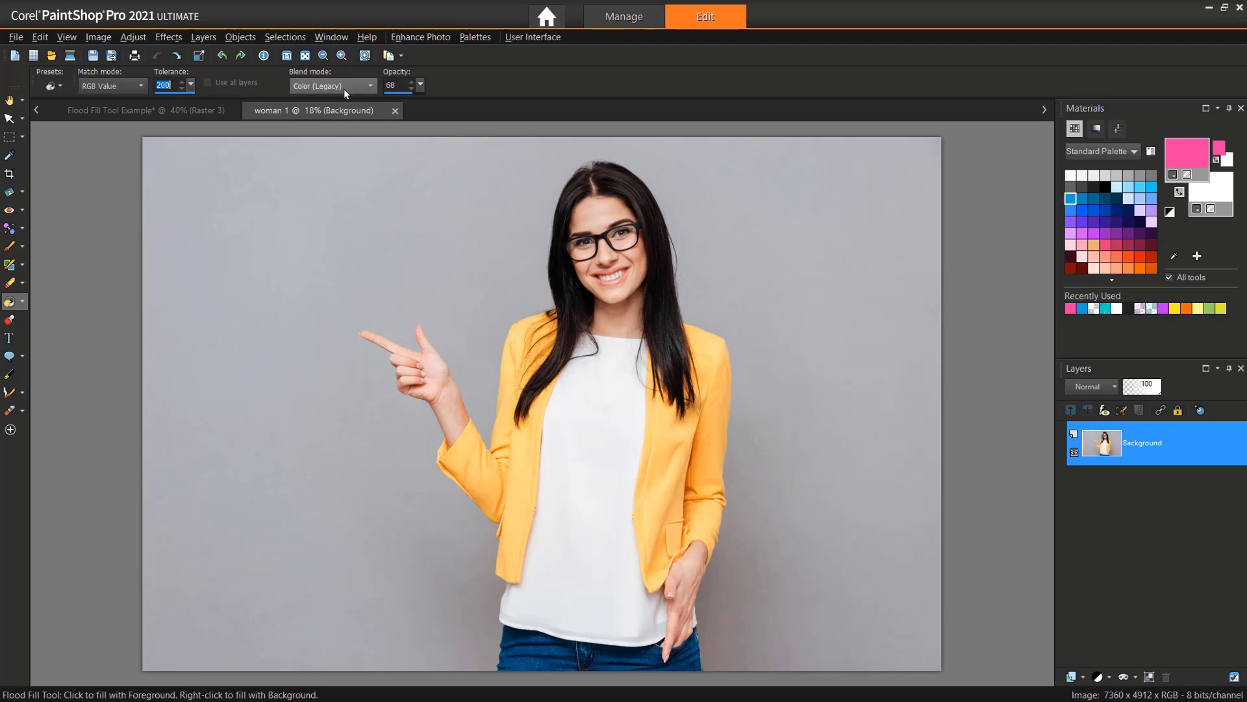
left_click_drag(414, 97, 394, 97)
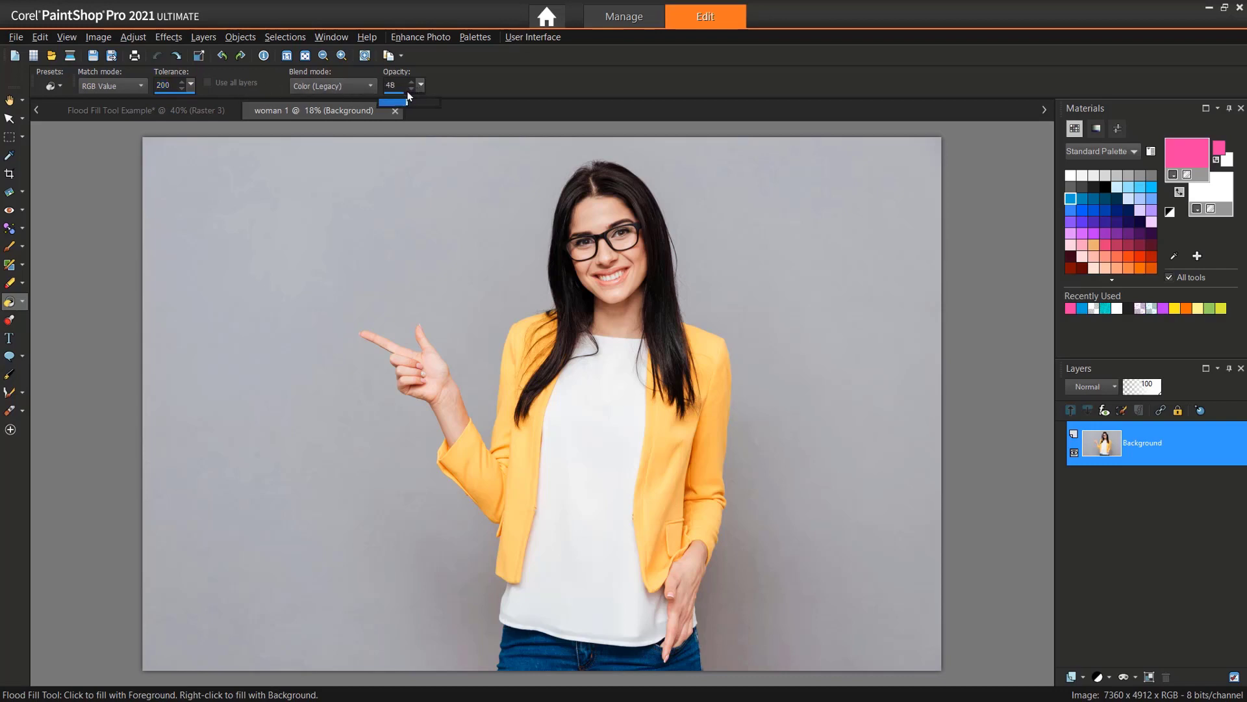